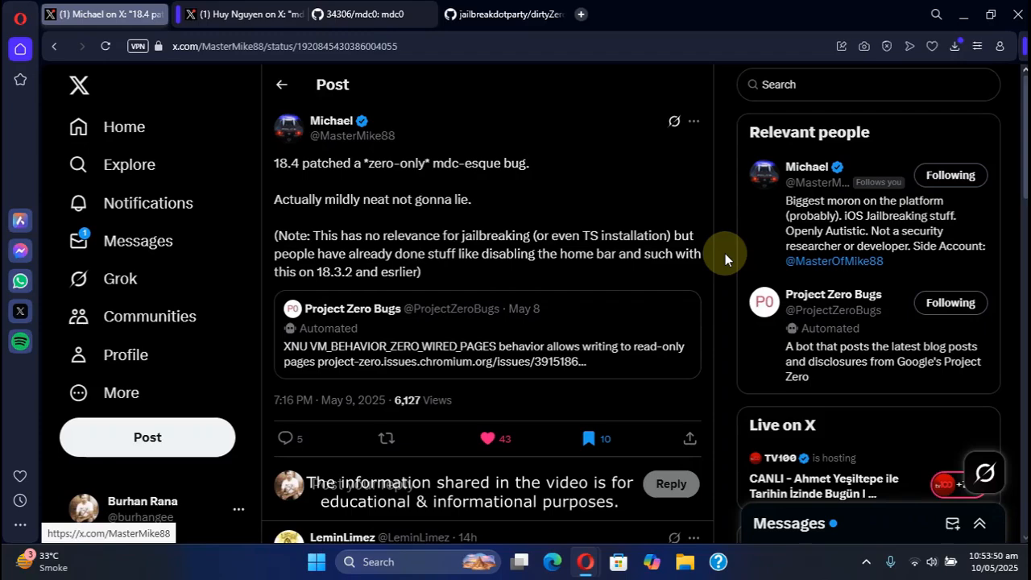
mouse_move(415, 169)
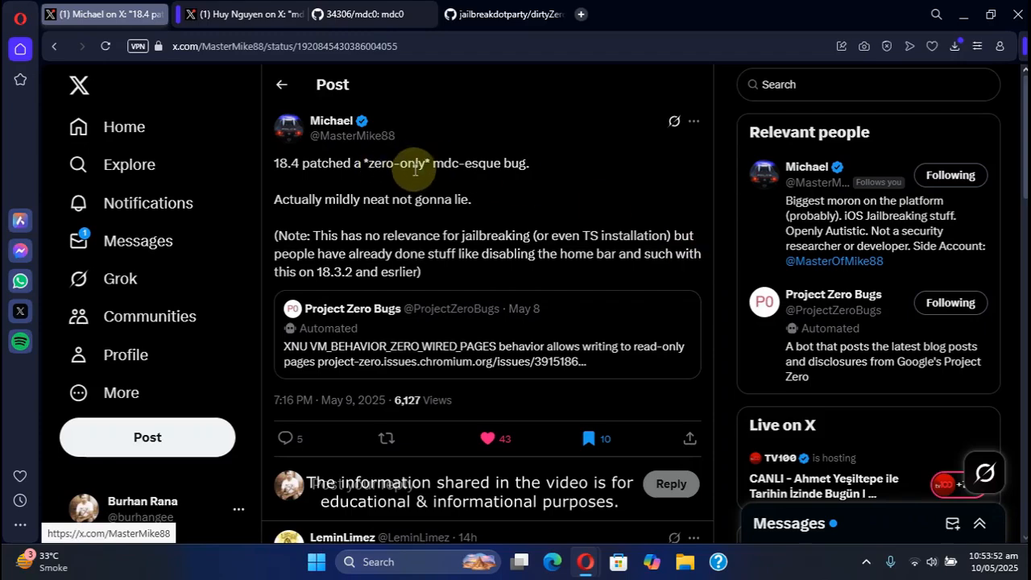
Step: Switch from the current post to Huy Nguyen's mdc0 1.1 announcement tweet with its GitHub links
double_click(484, 162)
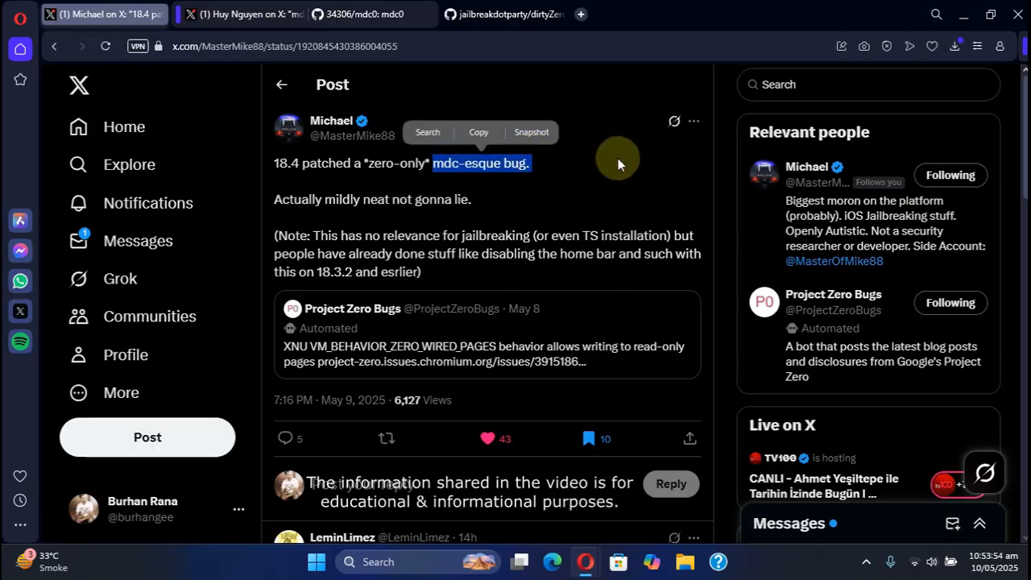
left_click(286, 176)
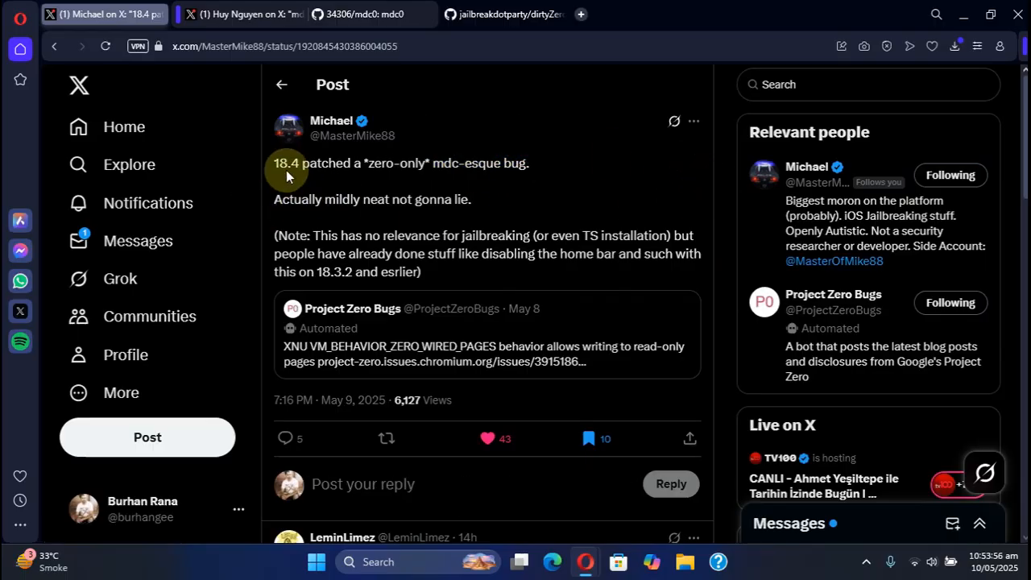
mouse_move(538, 272)
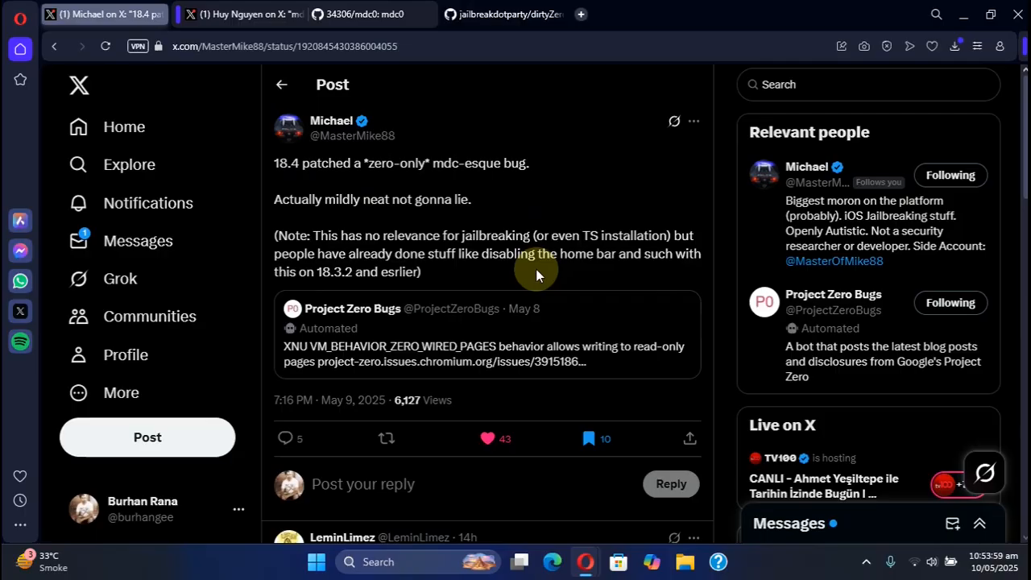
mouse_move(723, 211)
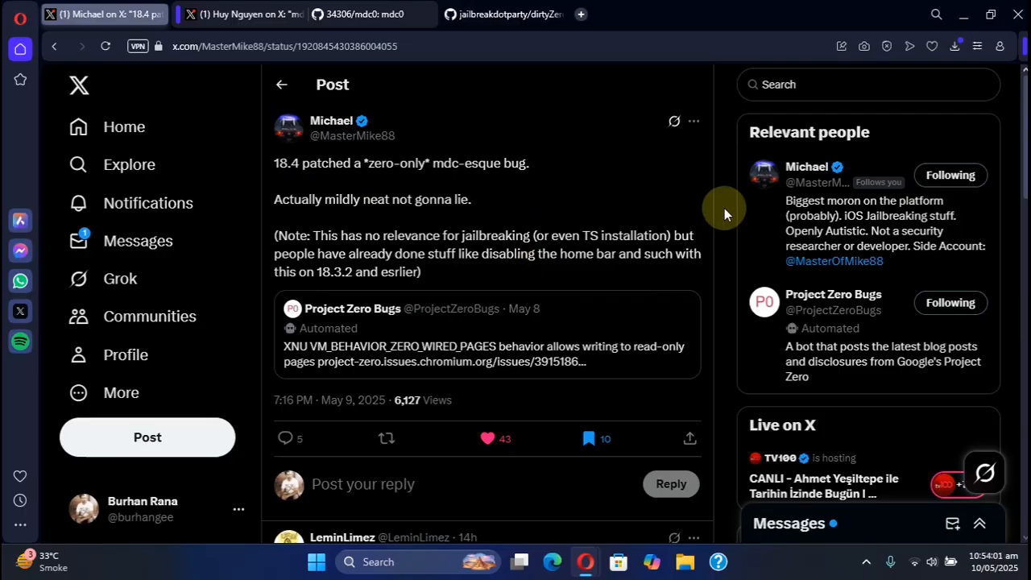
mouse_move(339, 274)
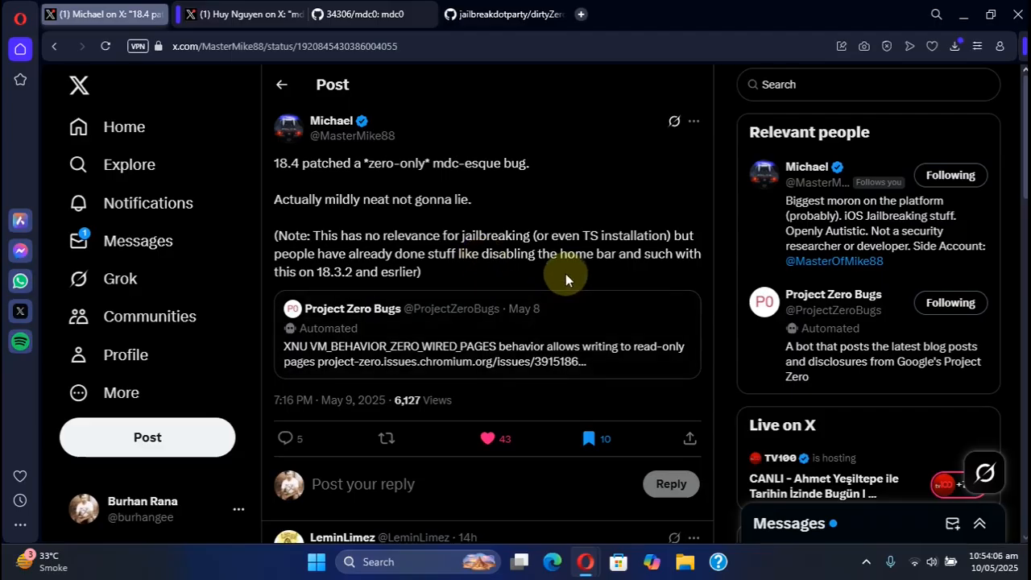
mouse_move(552, 258)
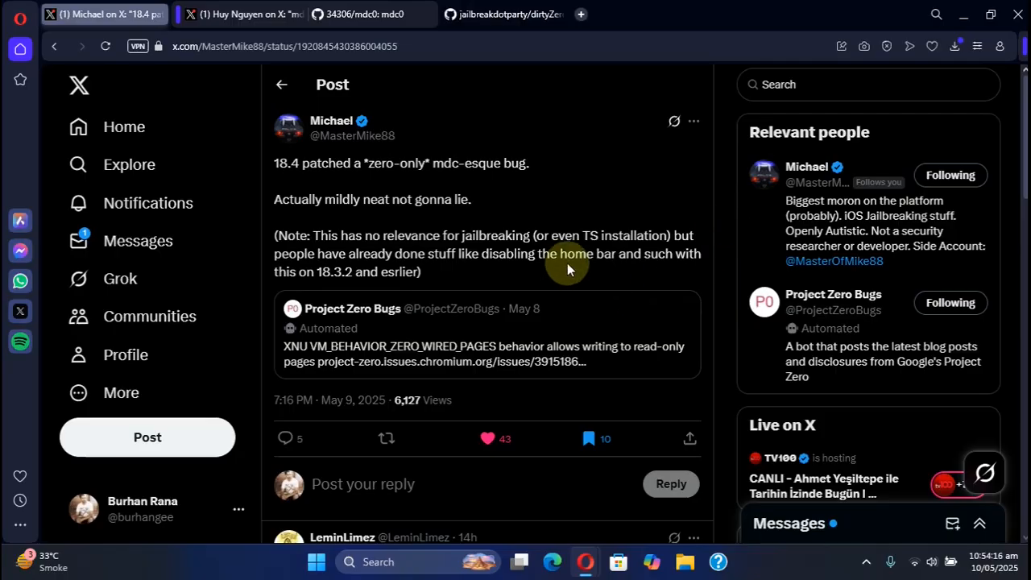
left_click(242, 14)
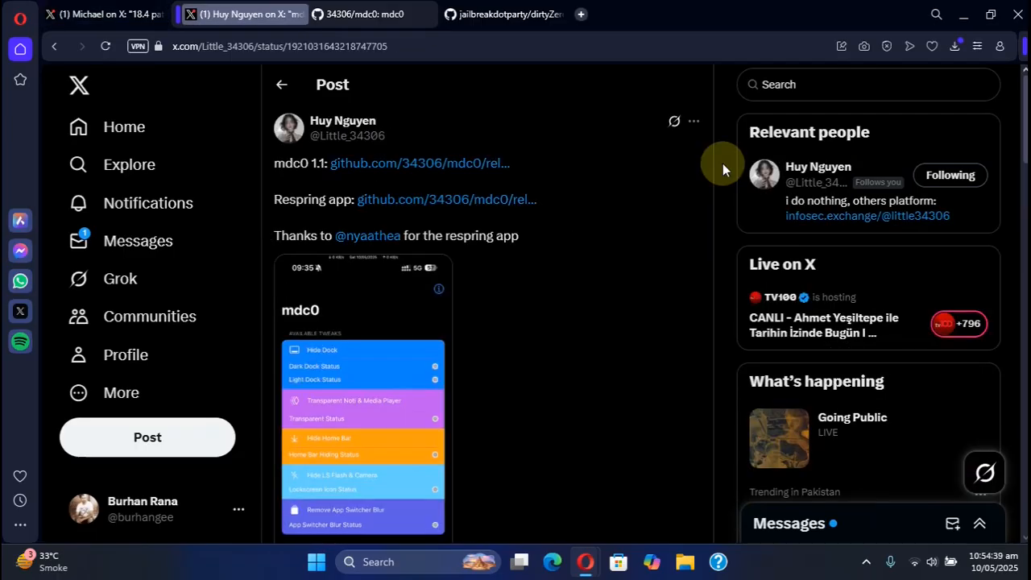
mouse_move(554, 238)
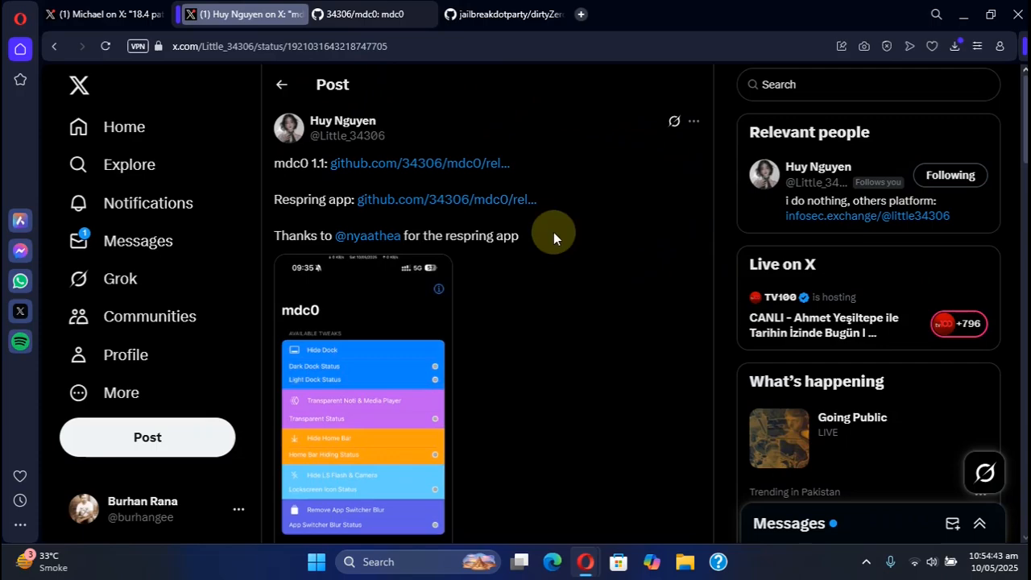
mouse_move(720, 232)
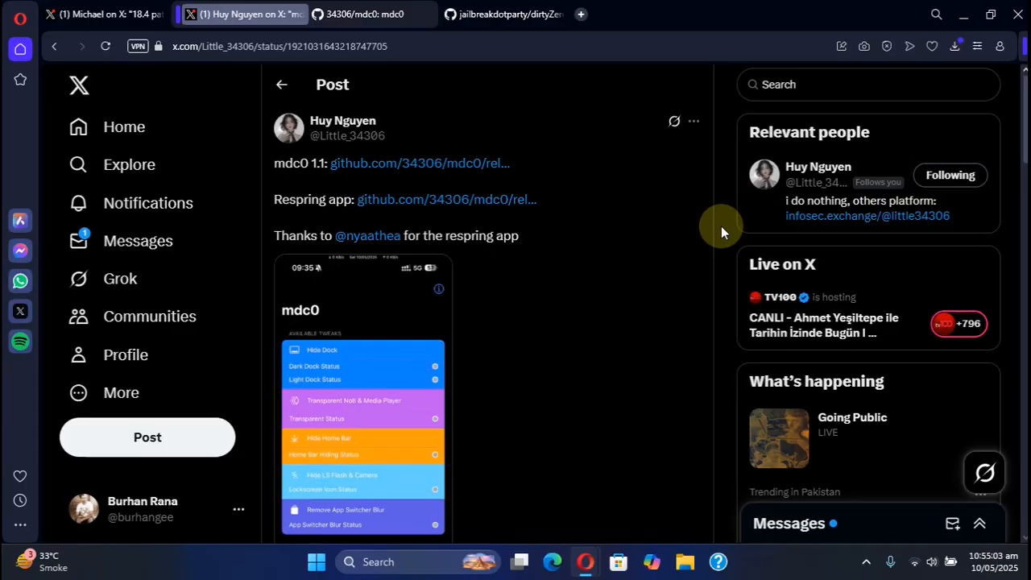
Step: Reach the mdc0 1.1 GitHub release listing mdc0_1.1.ipa, with Sideloadly left in another tab
left_click(371, 14)
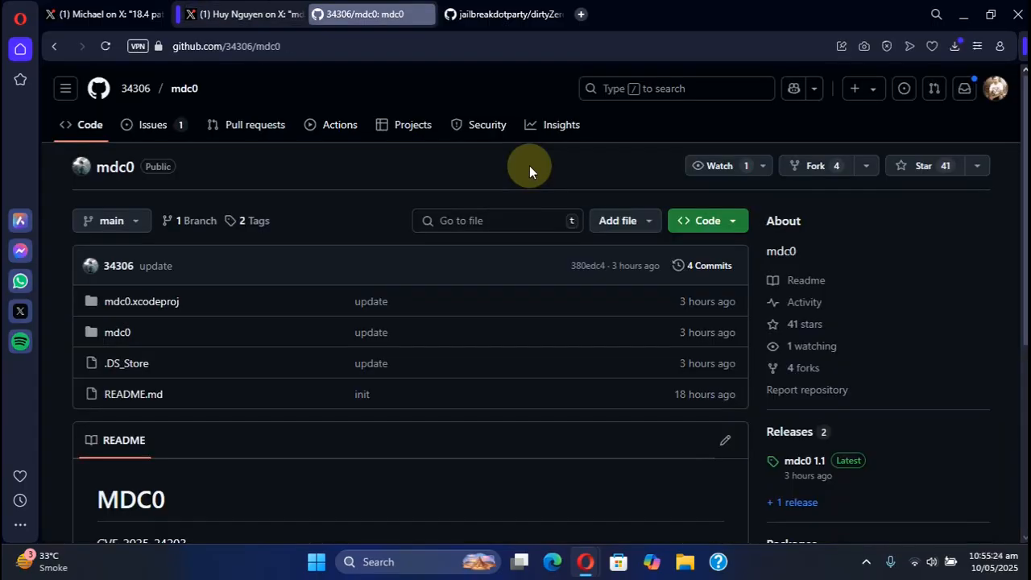
mouse_move(803, 460)
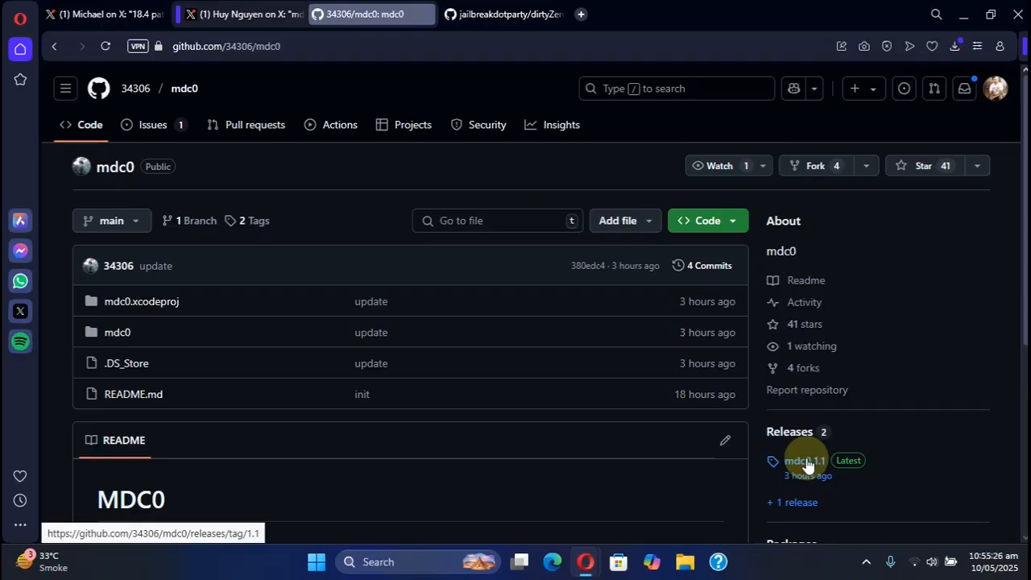
scroll("down", 3)
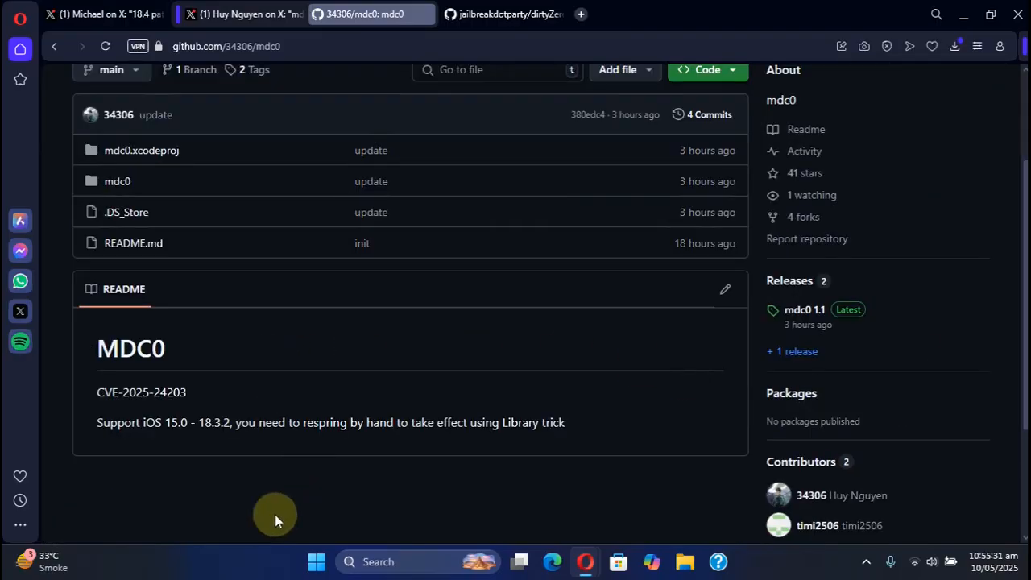
mouse_move(204, 435)
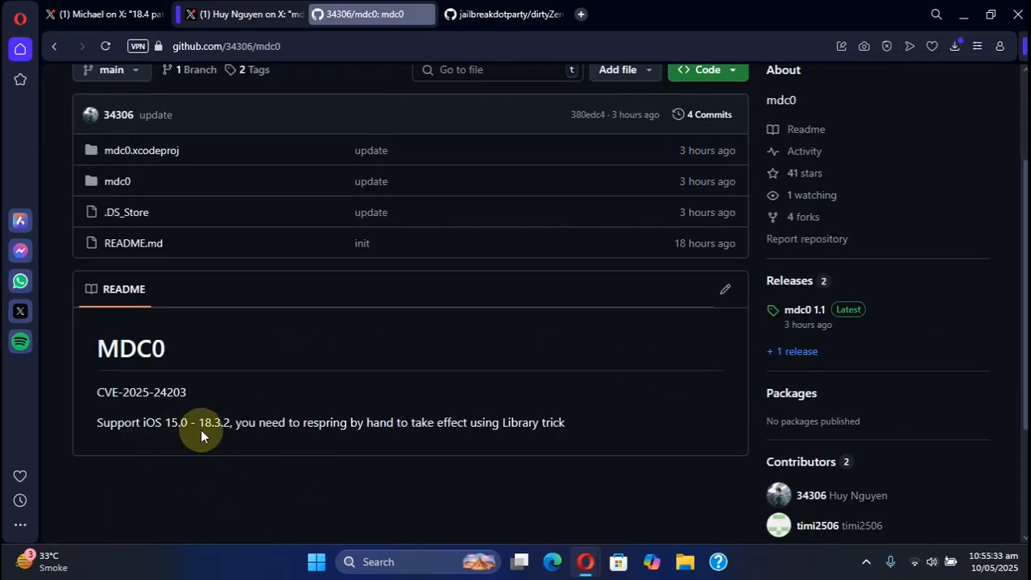
mouse_move(592, 366)
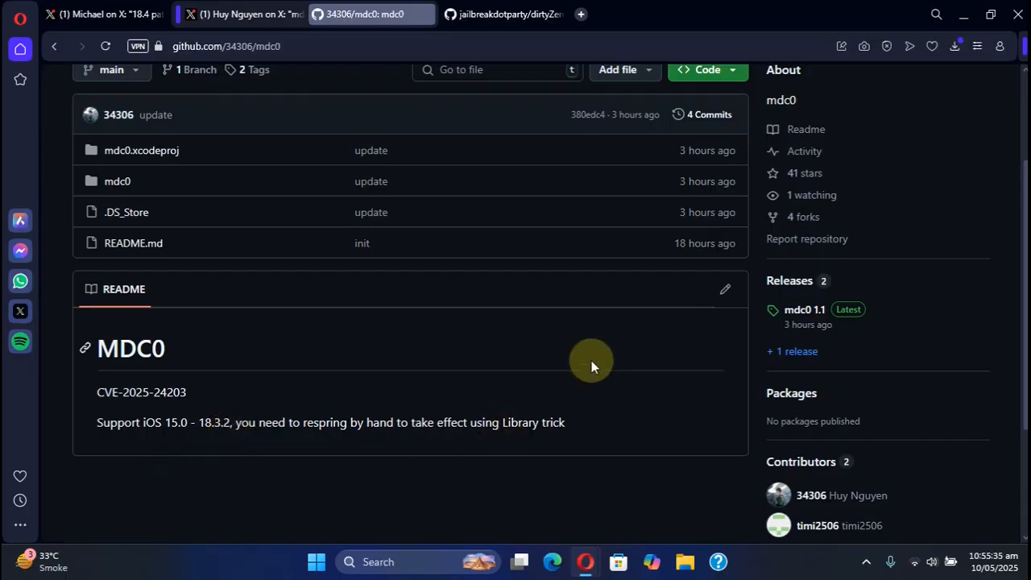
left_click(803, 310)
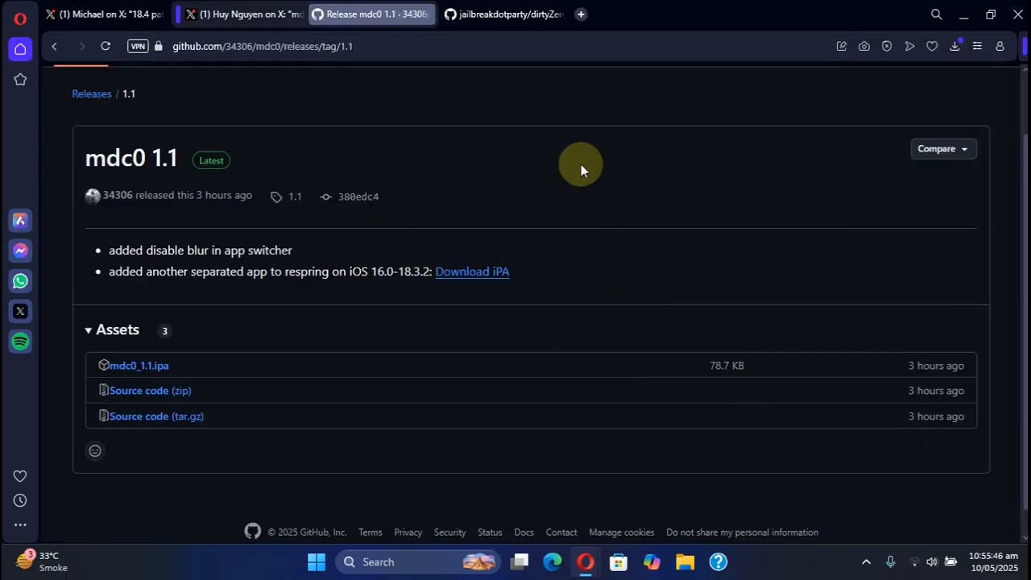
mouse_move(581, 178)
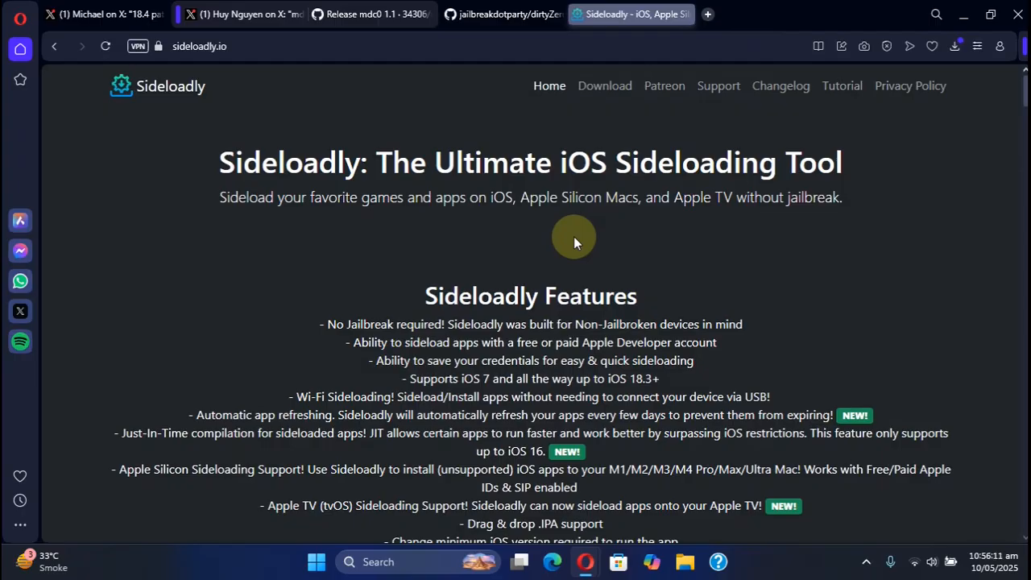
left_click(370, 13)
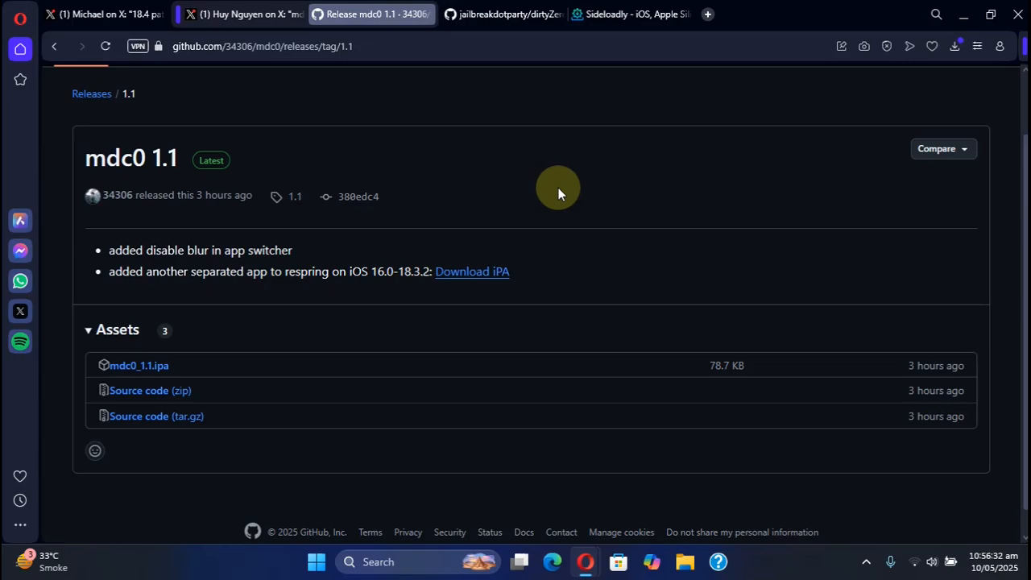
mouse_move(473, 272)
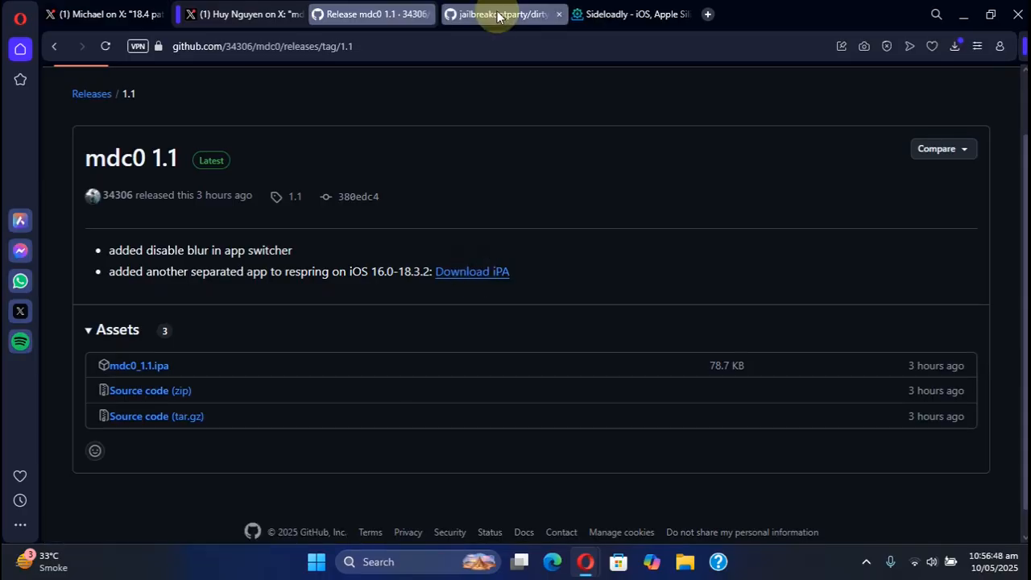
Step: View the dirtyZero v0.3 release notes from the repository's Releases section
left_click(499, 14)
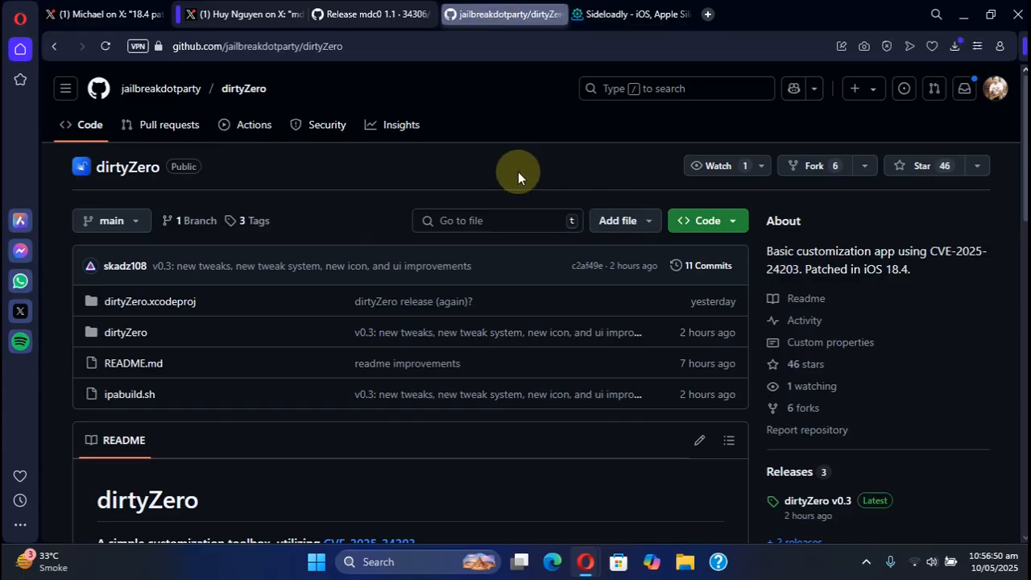
mouse_move(441, 167)
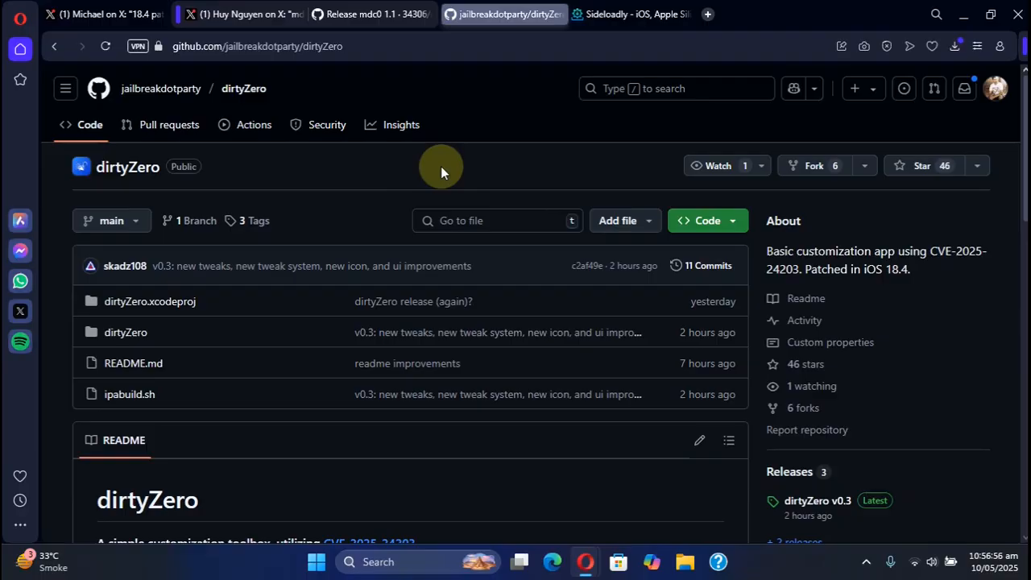
scroll("down", 3)
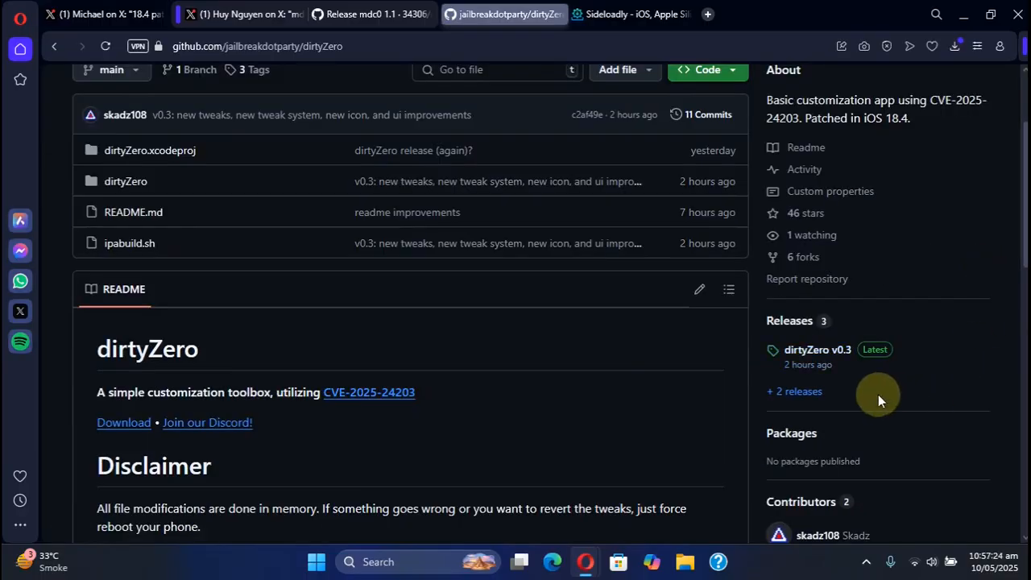
left_click(817, 348)
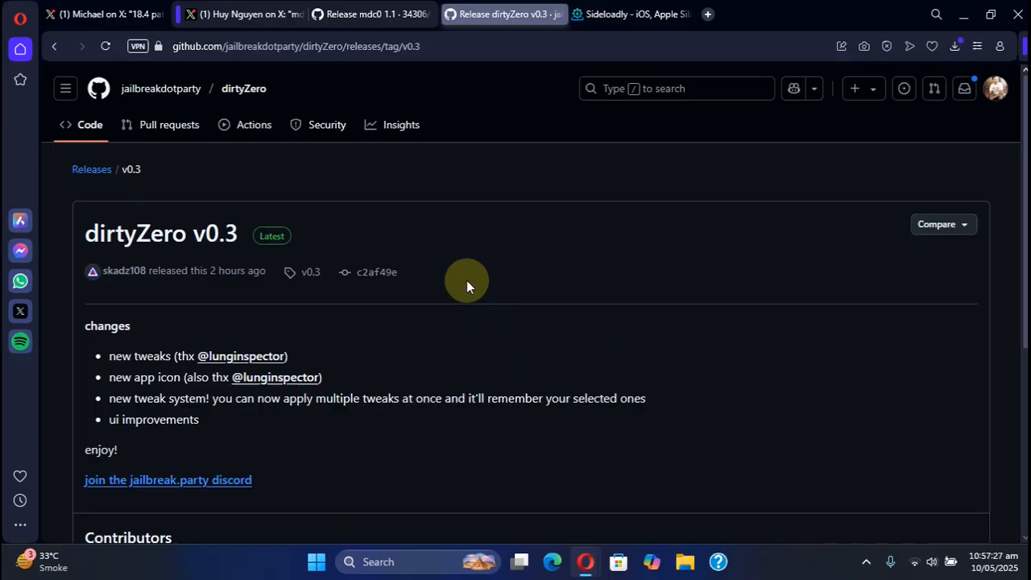
scroll("down", 3)
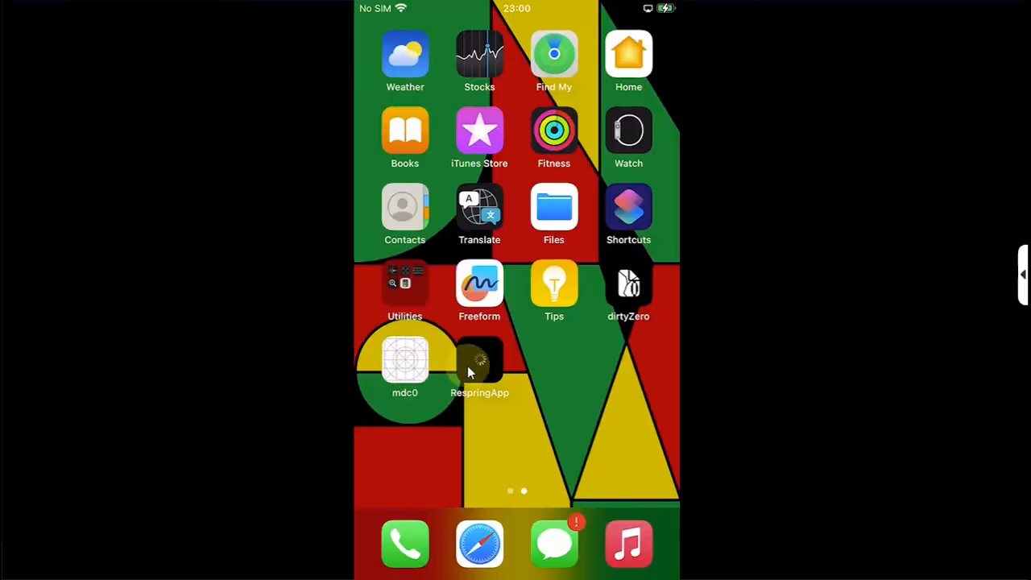
mouse_move(482, 365)
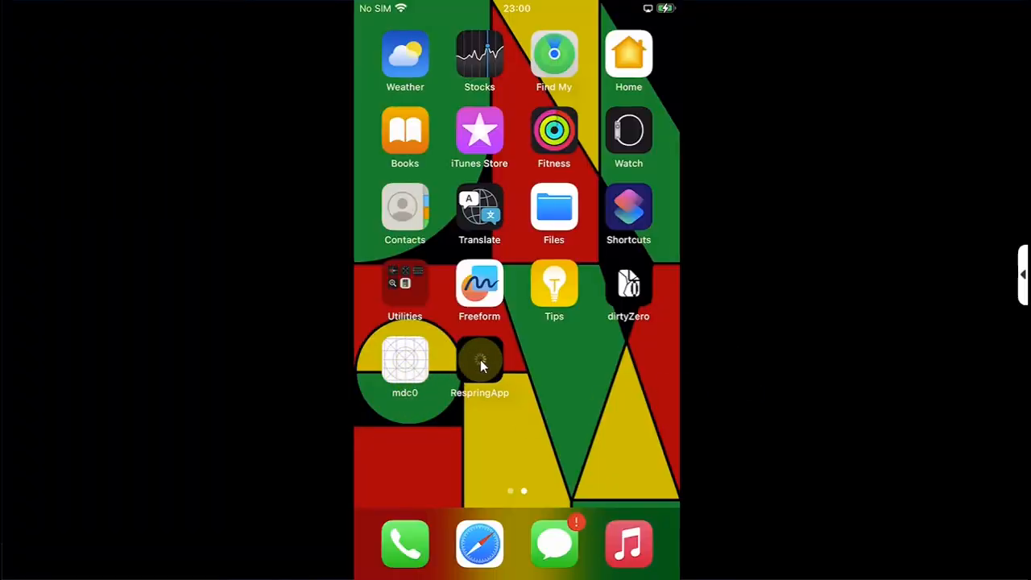
Step: Launch mdc0 on the mirrored iPhone and apply its Hide Dock tweak
left_click(405, 363)
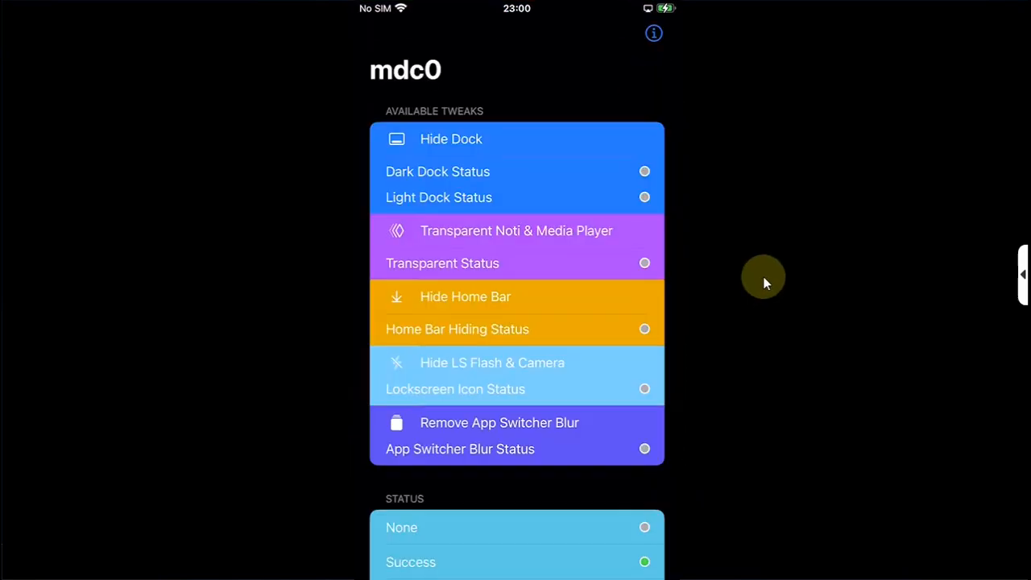
mouse_move(528, 159)
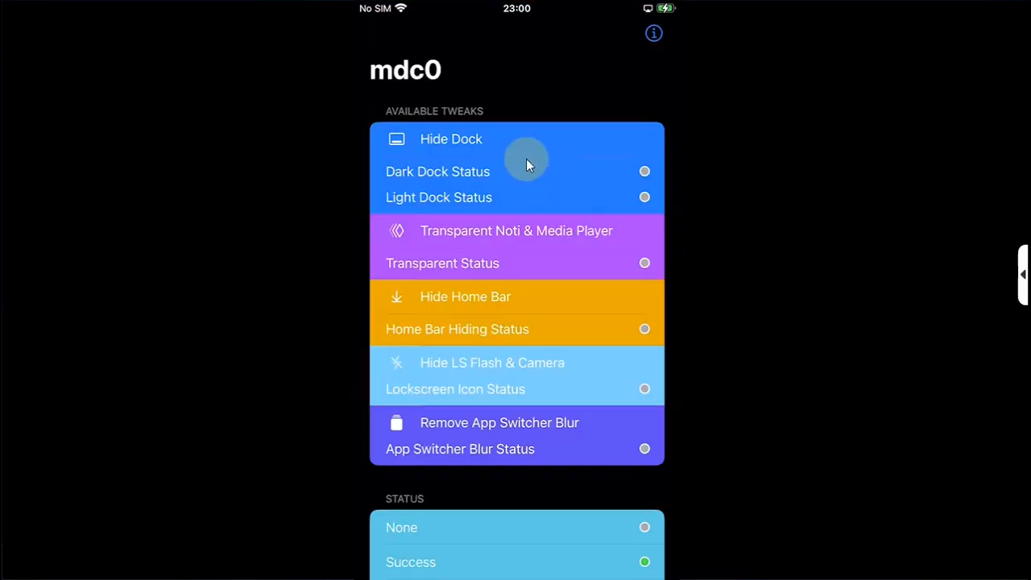
mouse_move(536, 242)
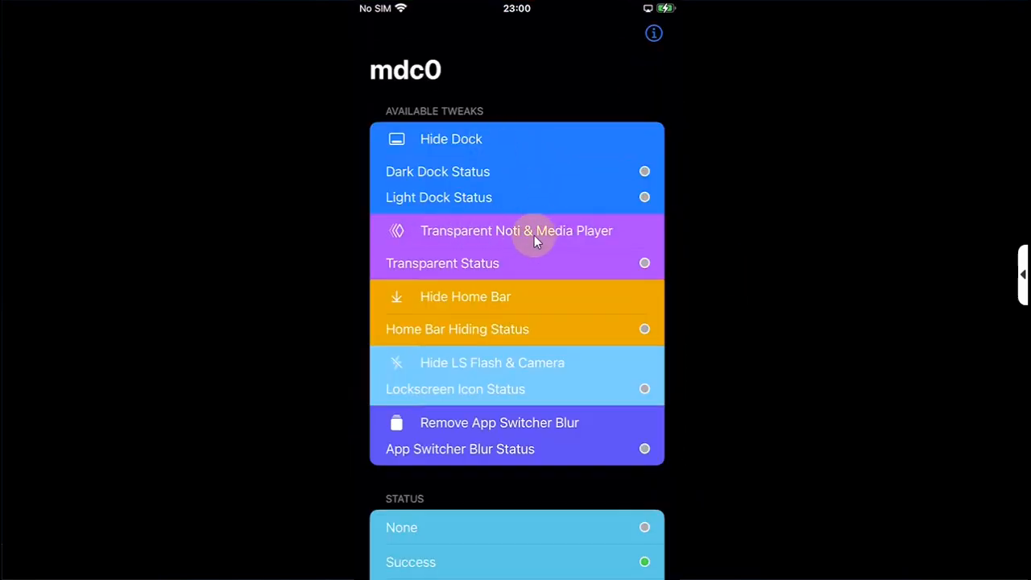
mouse_move(504, 308)
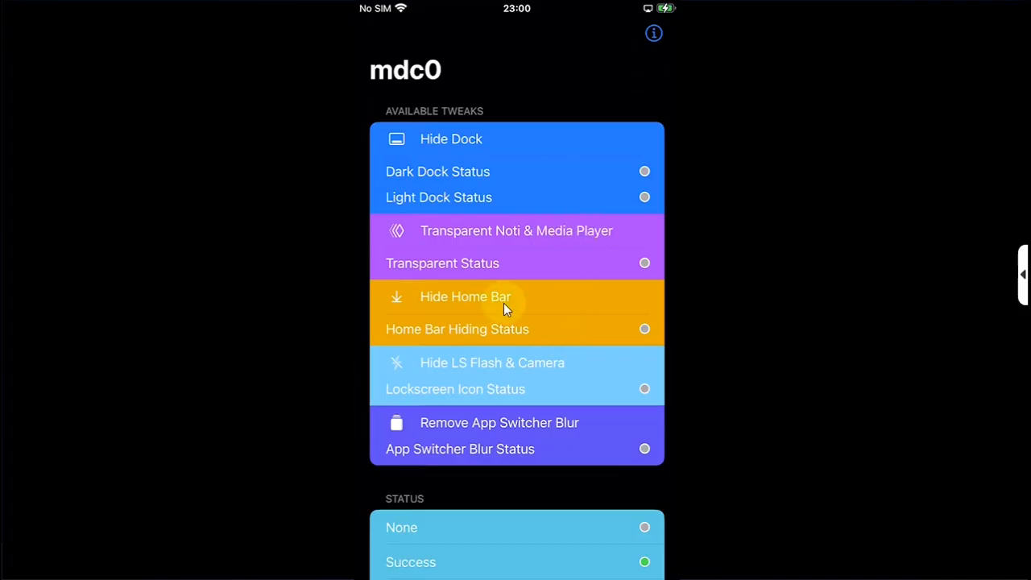
mouse_move(491, 371)
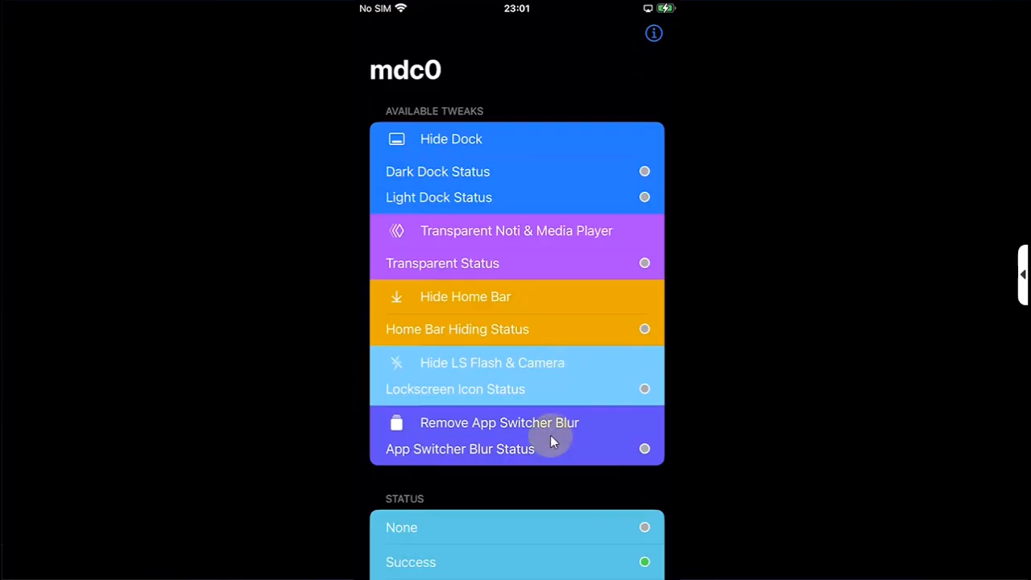
mouse_move(723, 363)
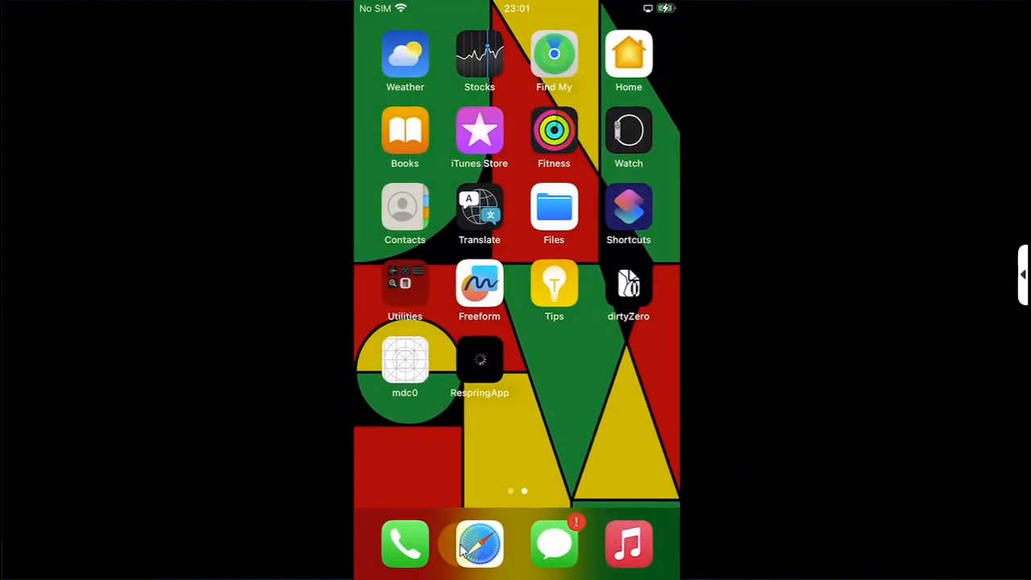
mouse_move(779, 425)
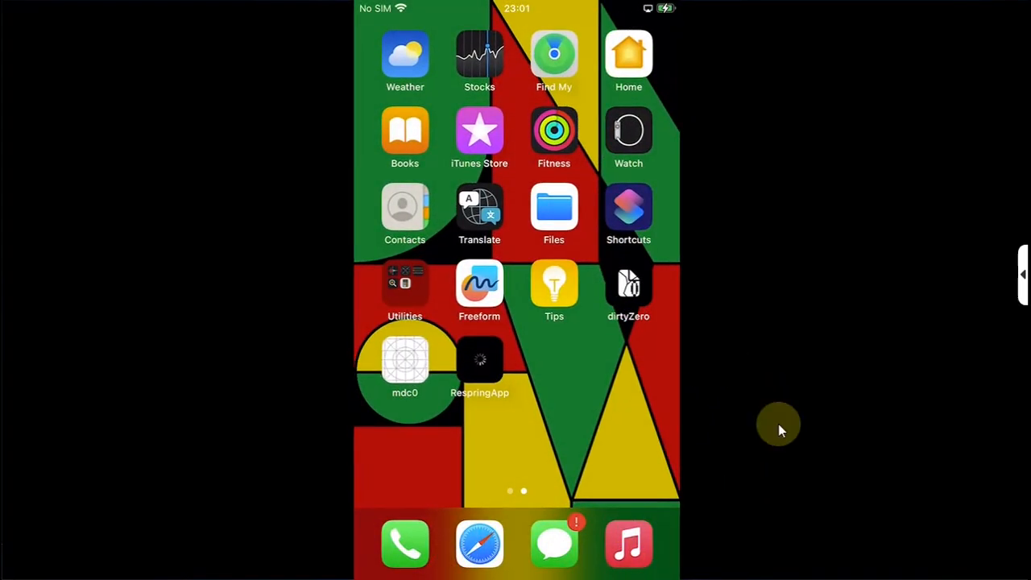
left_click(404, 365)
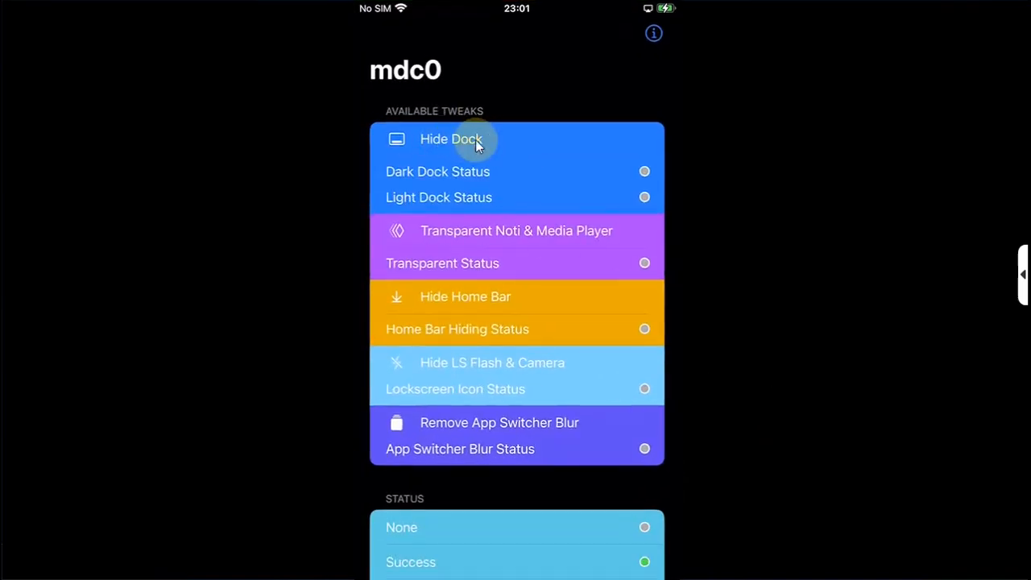
left_click(451, 138)
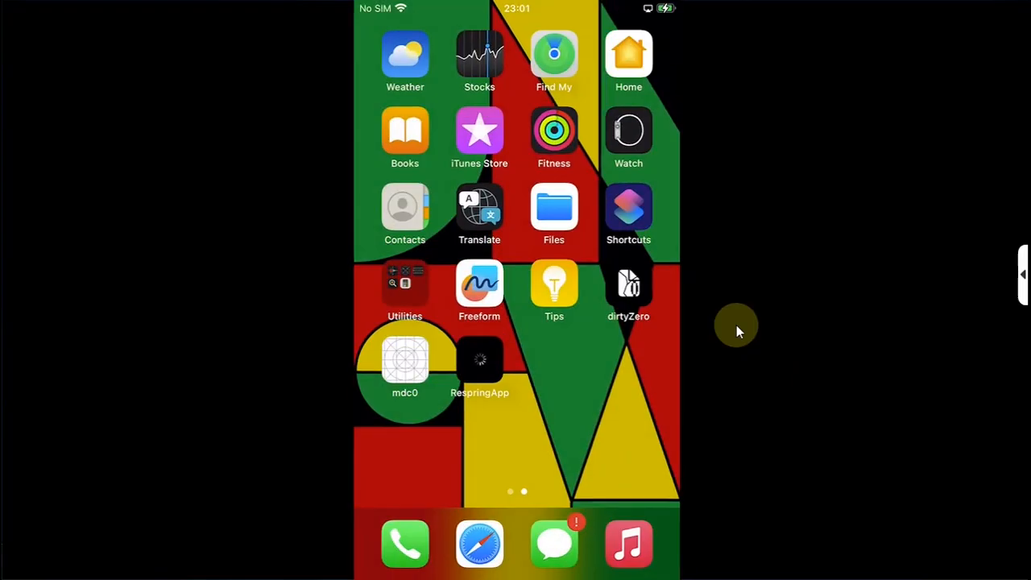
mouse_move(480, 362)
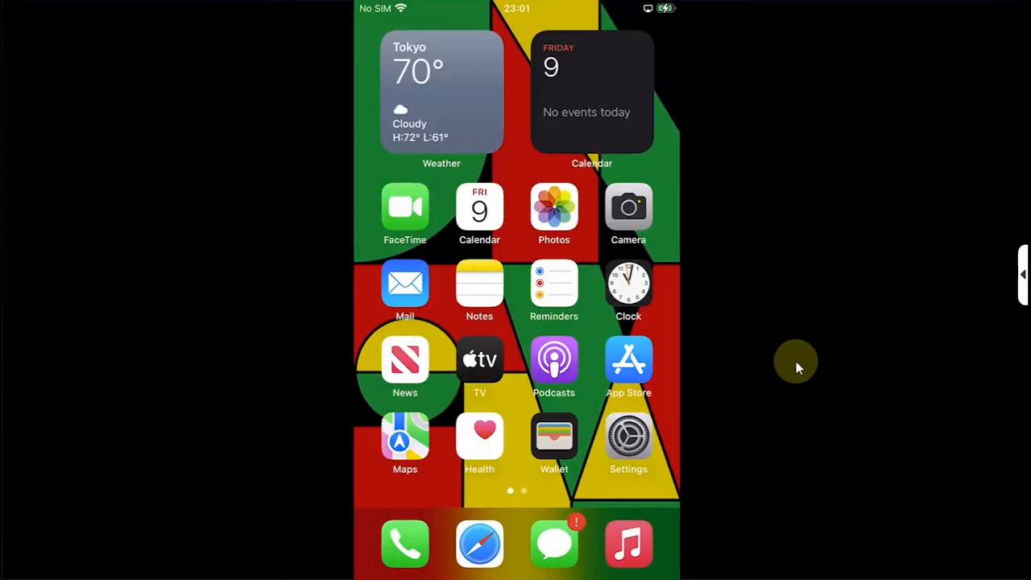
Step: Navigate Settings to Display & Brightness > Display Zoom
left_click(628, 437)
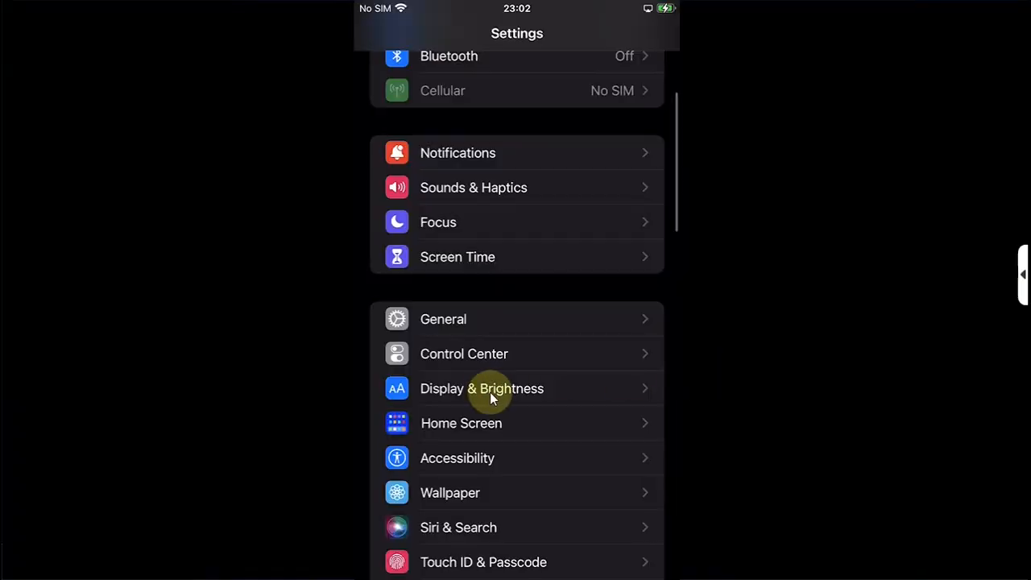
left_click(482, 389)
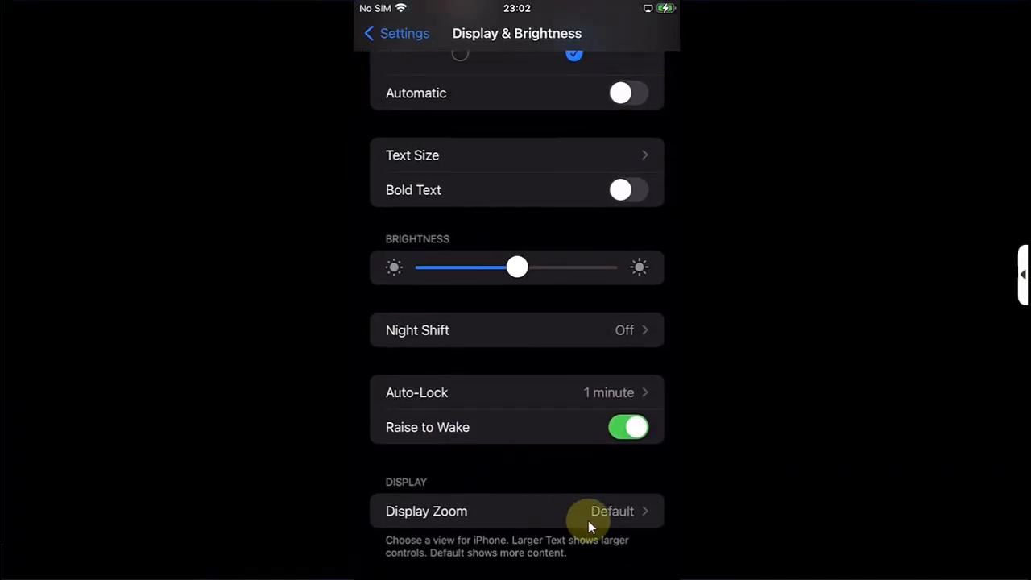
left_click(515, 510)
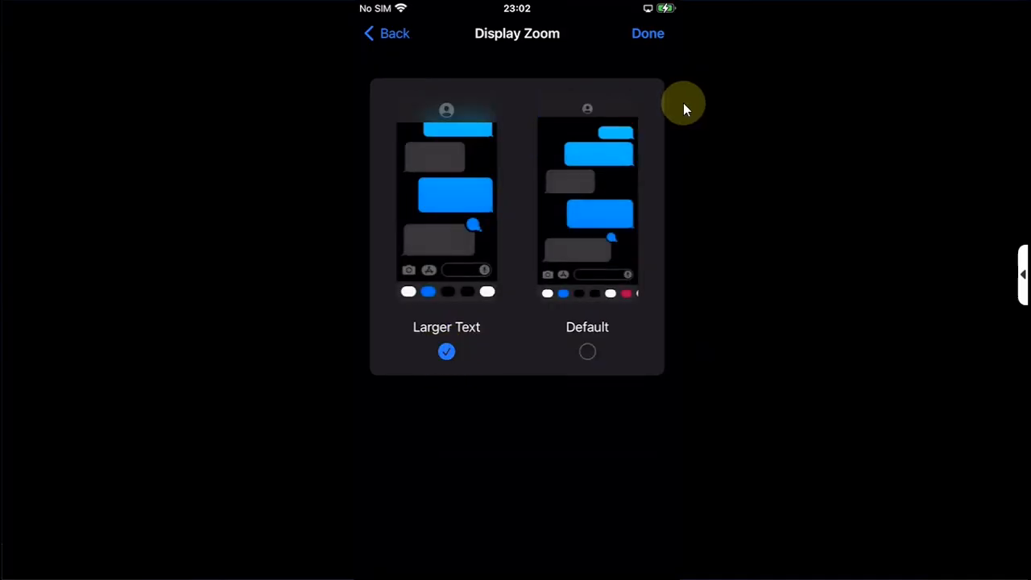
Step: Change Display Zoom from Larger Text to Default and confirm so the phone reloads
left_click(648, 33)
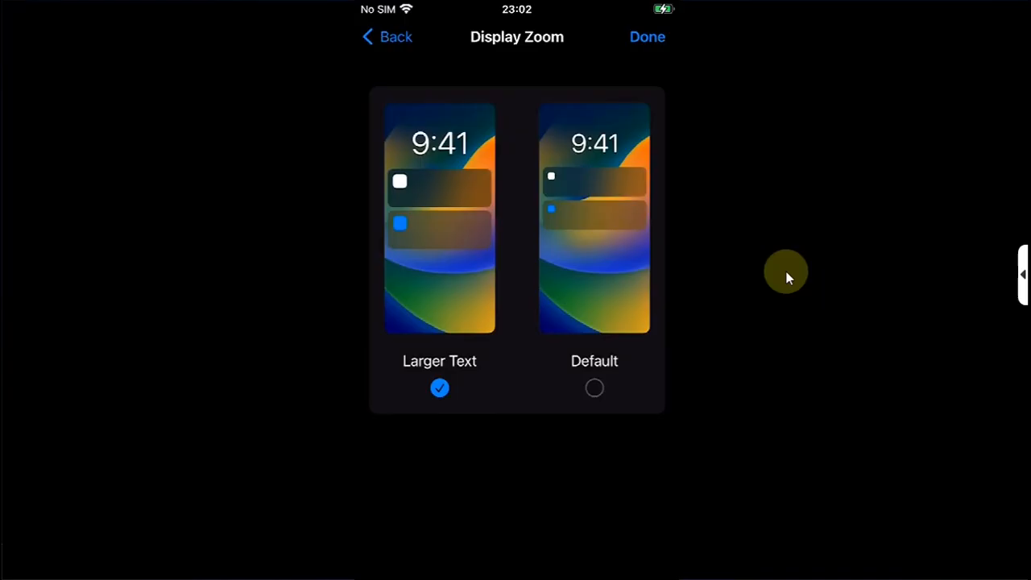
left_click(594, 387)
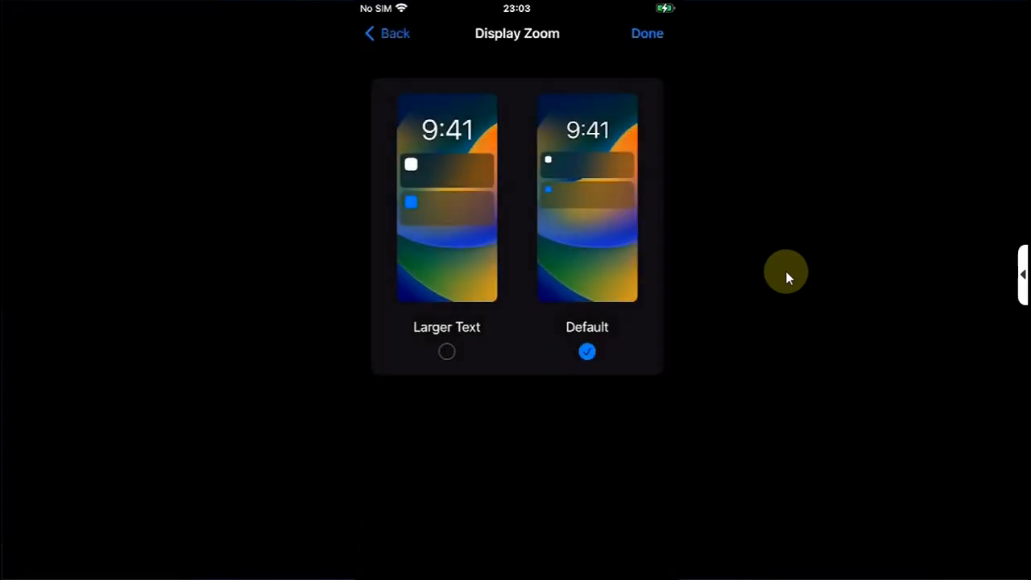
left_click(647, 33)
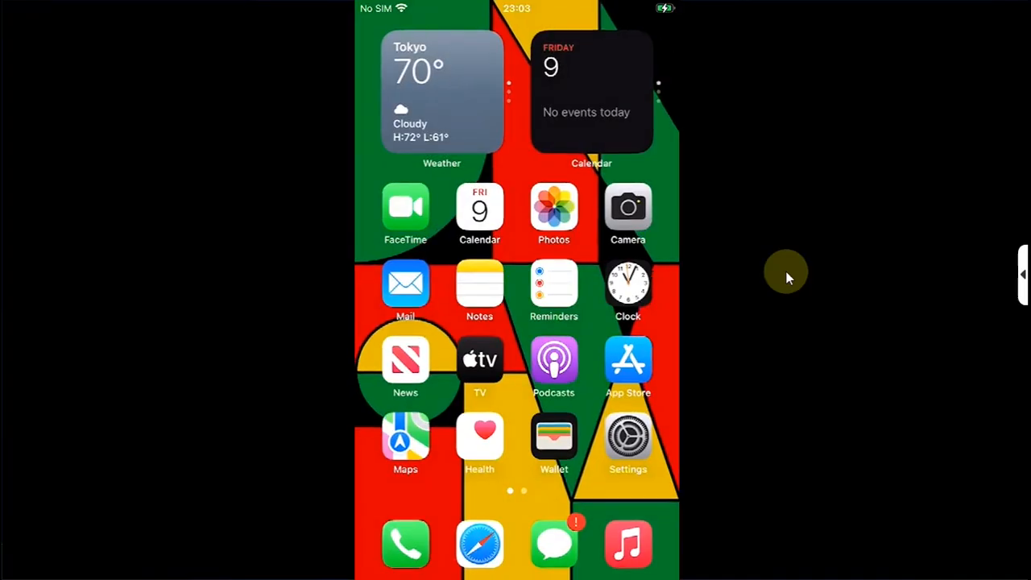
Step: Swipe to home screen page two holding mdc0, dirtyZero and RespringApp
scroll("left", 3)
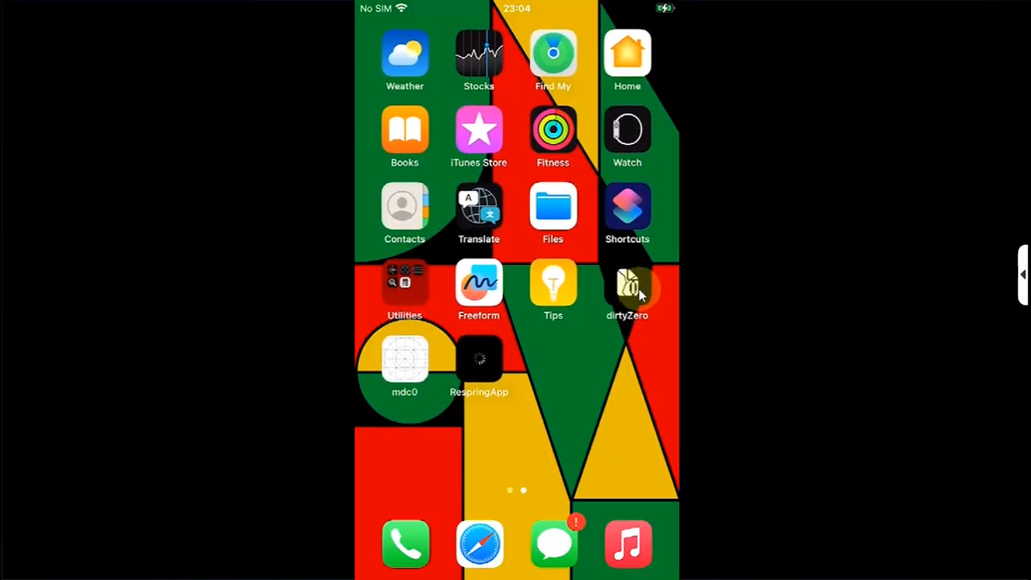
Step: Launch dirtyZero and apply its five hide tweaks, Dock through Unlock Background
left_click(627, 286)
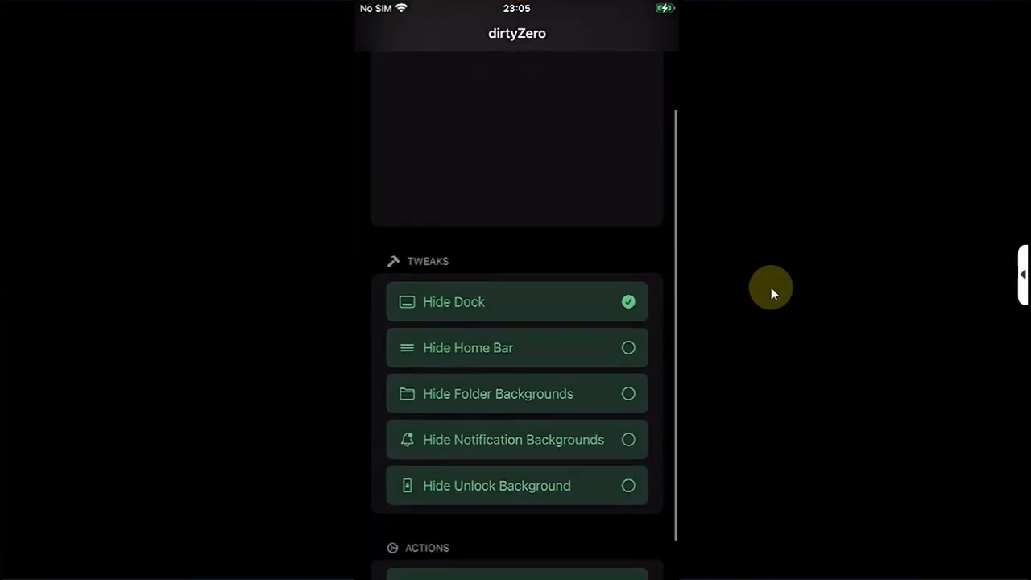
mouse_move(552, 420)
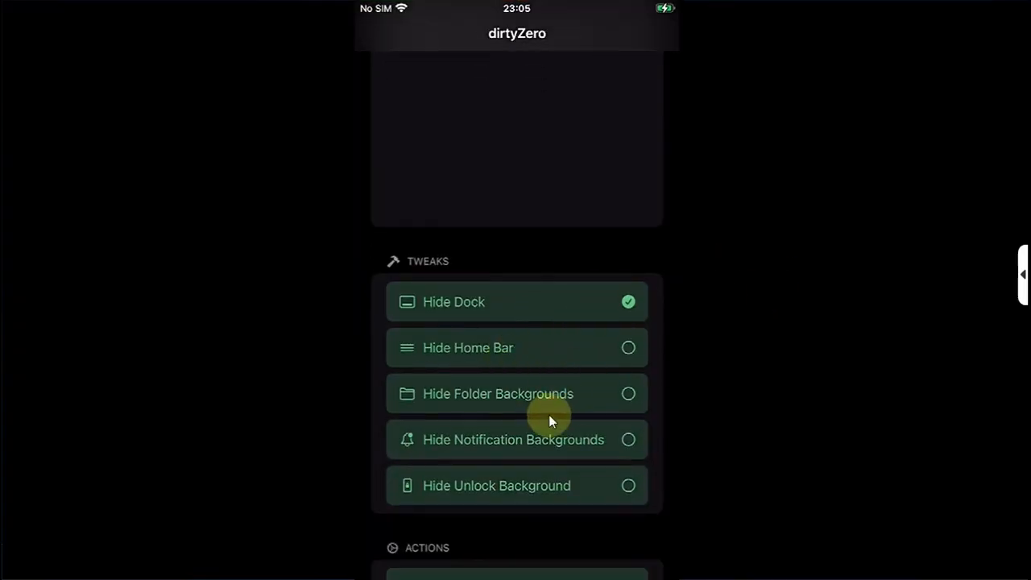
mouse_move(451, 458)
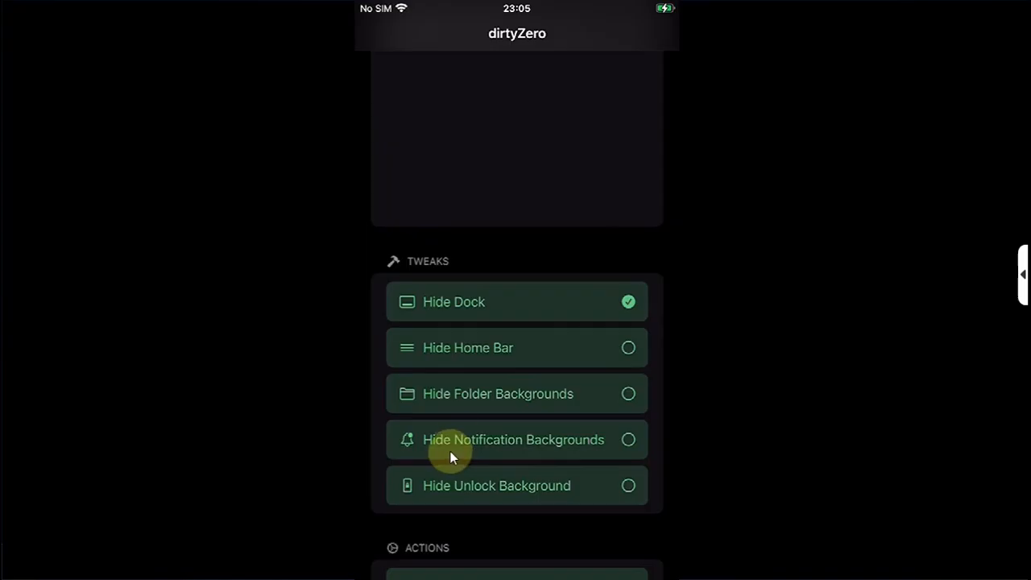
mouse_move(515, 489)
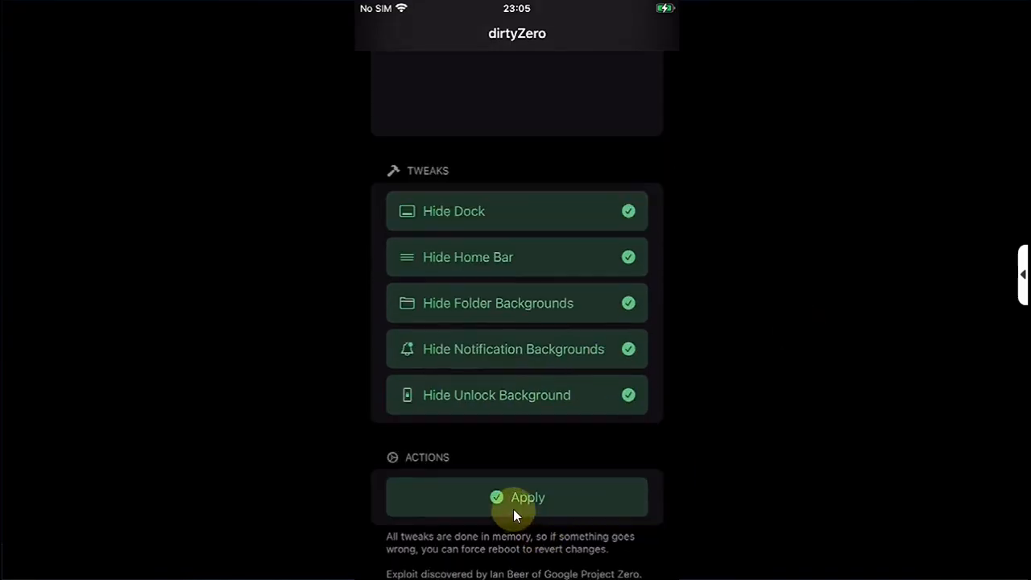
left_click(516, 497)
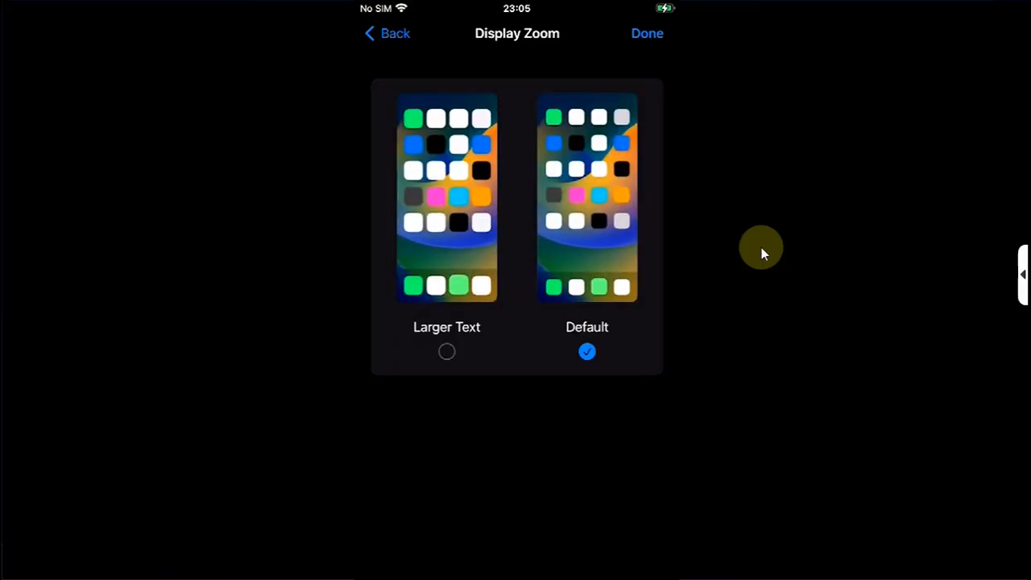
Step: Confirm Display Zoom, return to page two and reopen dirtyZero showing all five tweaks checked
left_click(647, 33)
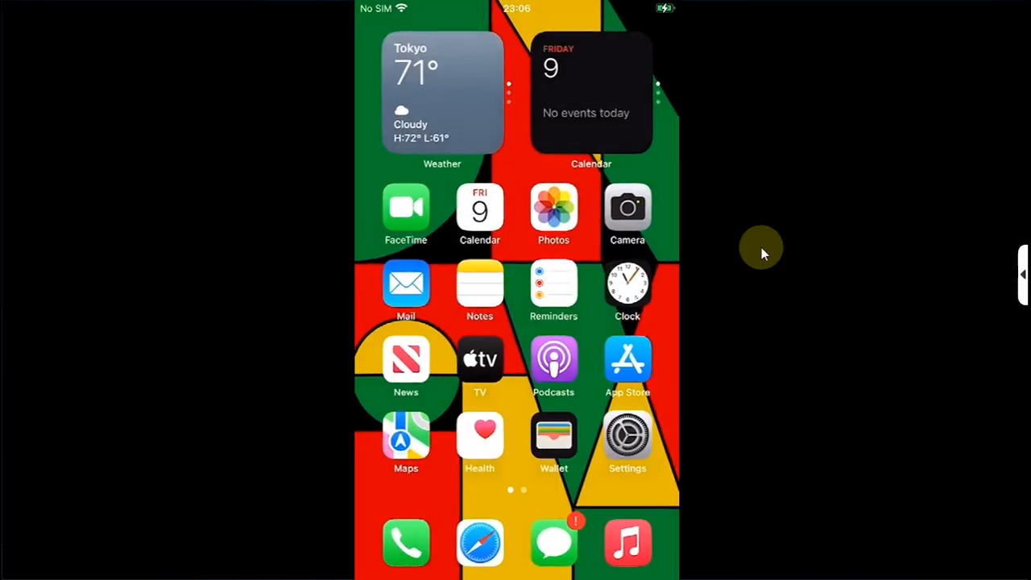
scroll("left", 3)
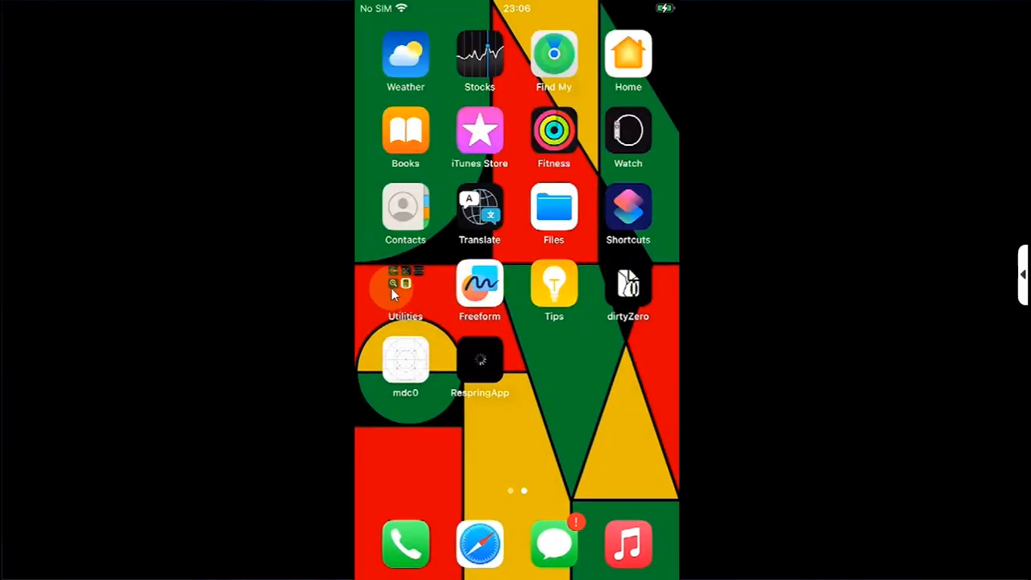
mouse_move(808, 318)
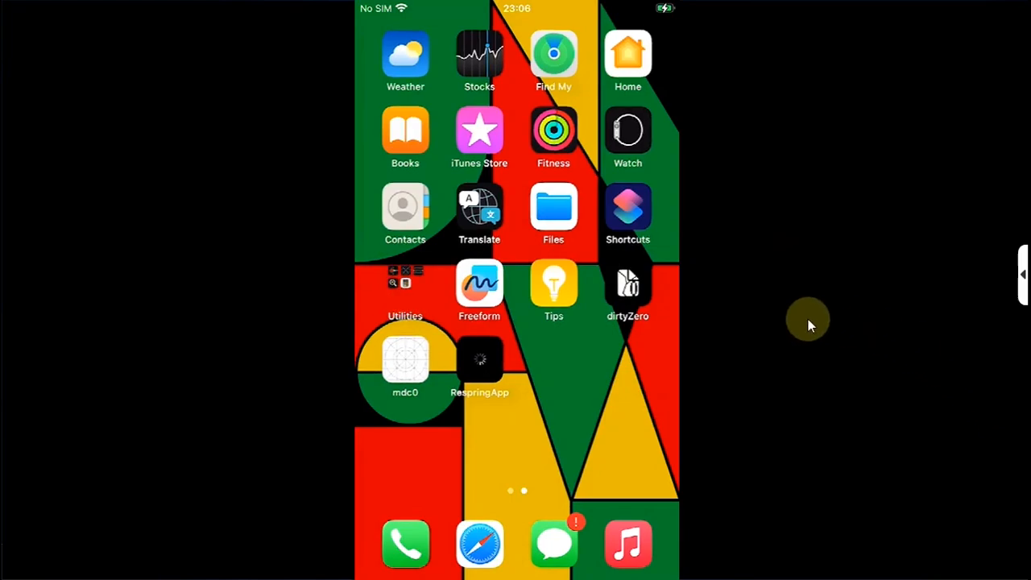
left_click(628, 282)
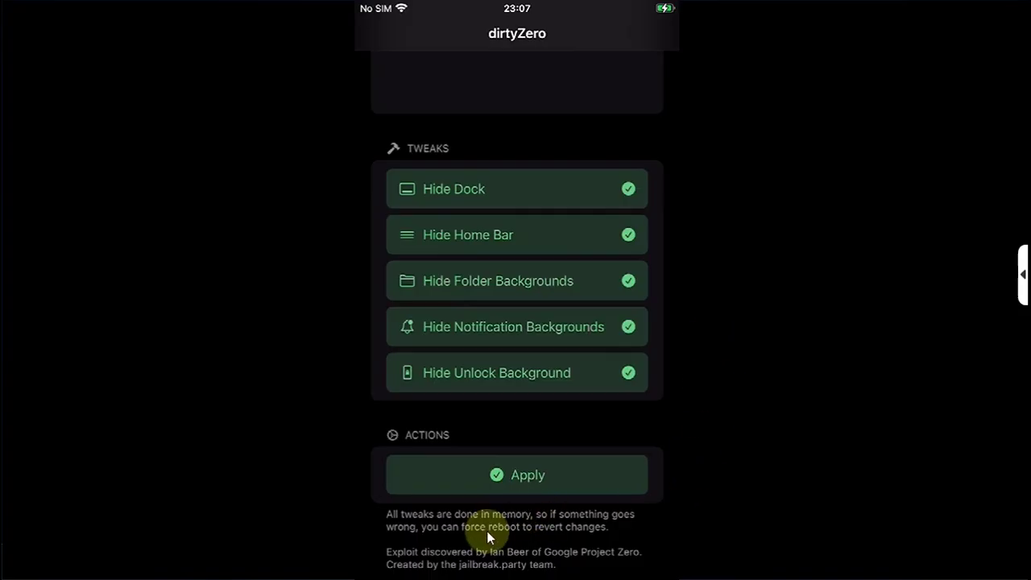
mouse_move(709, 379)
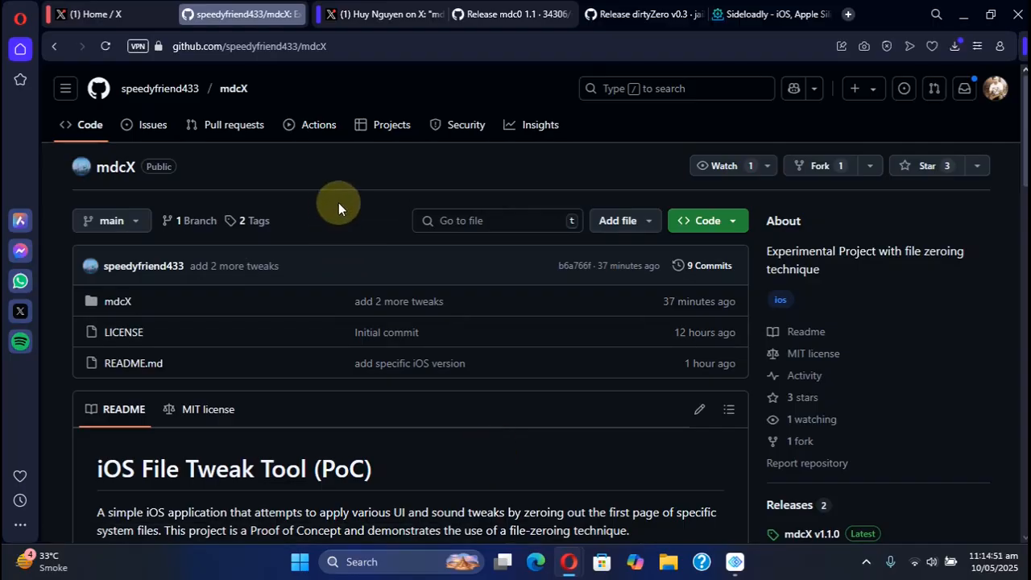
mouse_move(929, 313)
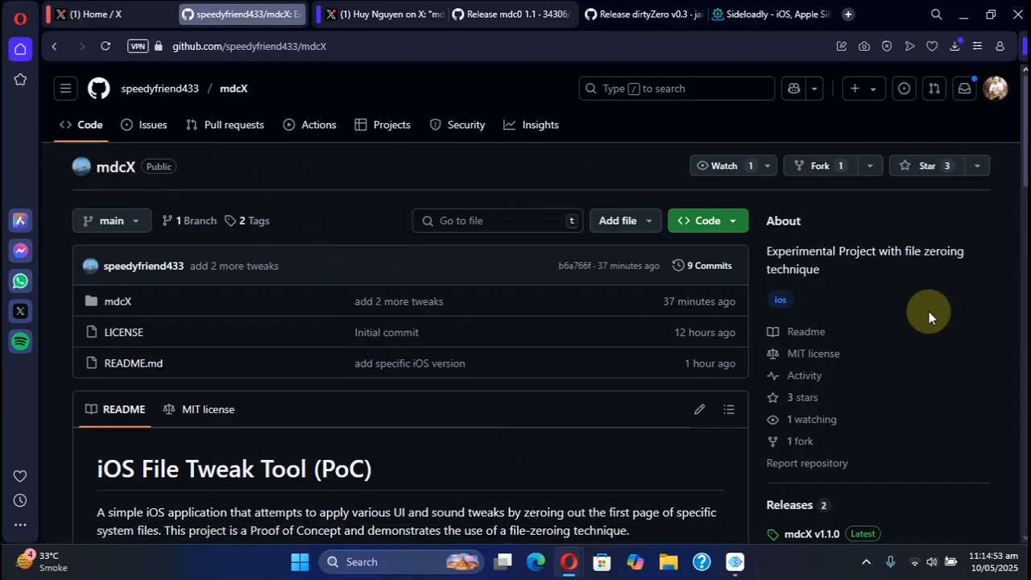
mouse_move(556, 267)
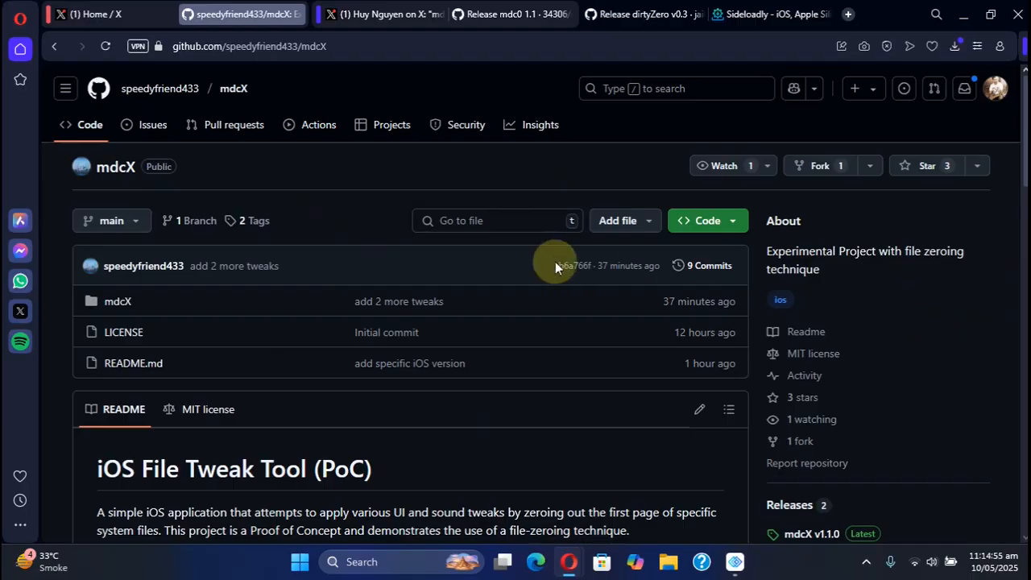
Step: Scroll the mdcX GitHub repository and go to its latest release
scroll("down", 3)
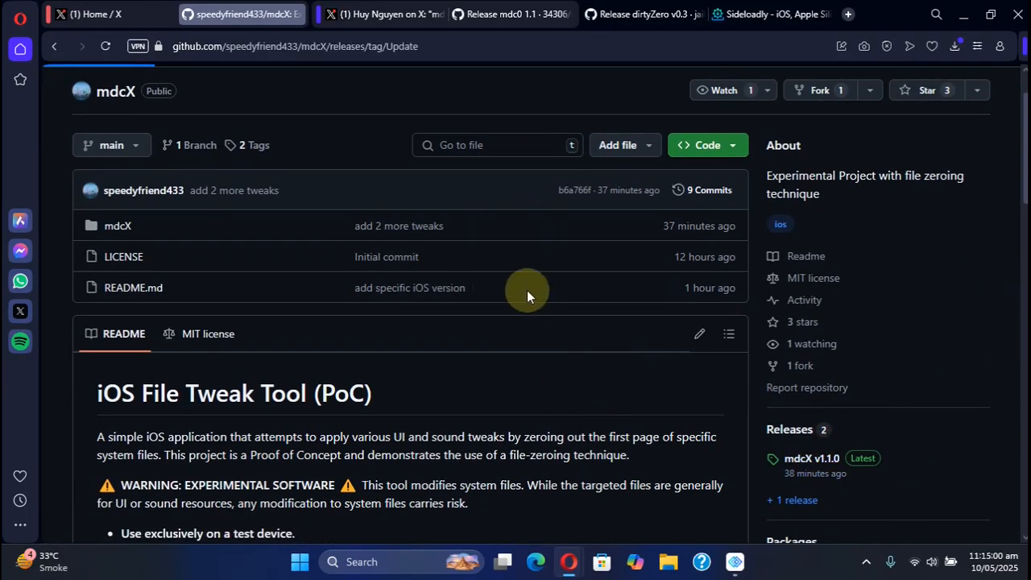
left_click(811, 458)
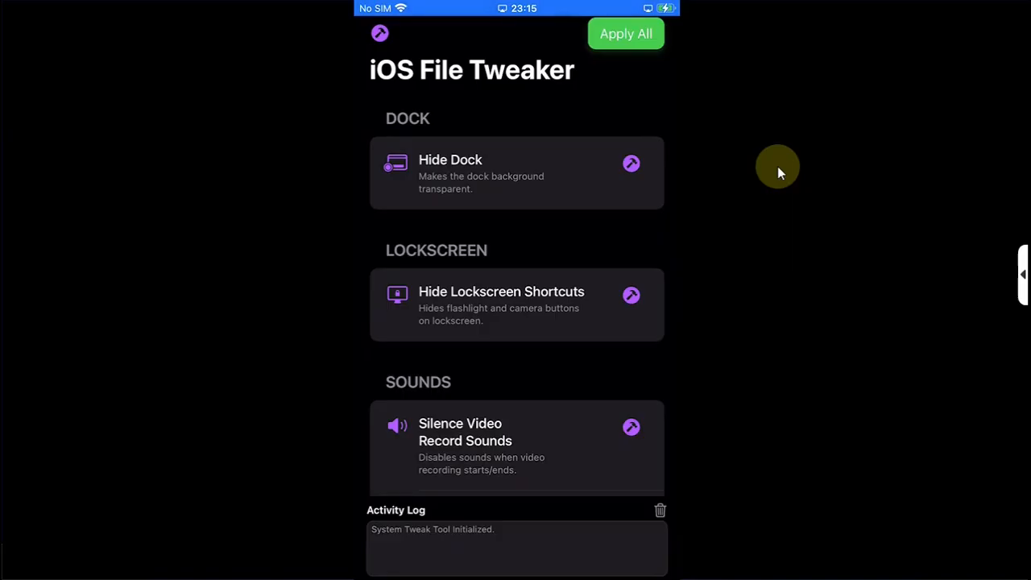
Step: Apply mdcX's Hide Dock tweak (2/2 succeeded) and return to the home screen
scroll("down", 3)
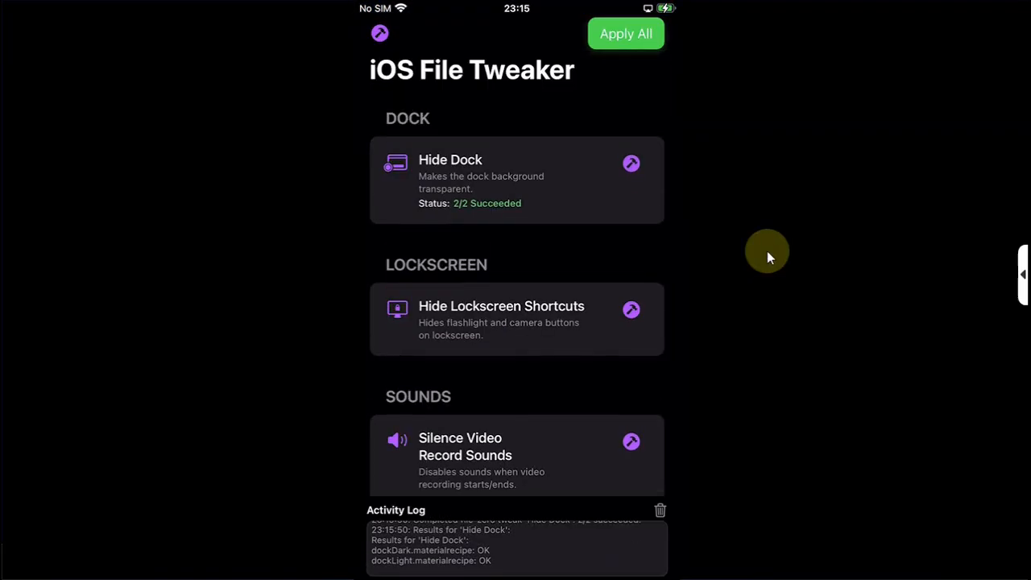
left_click(626, 34)
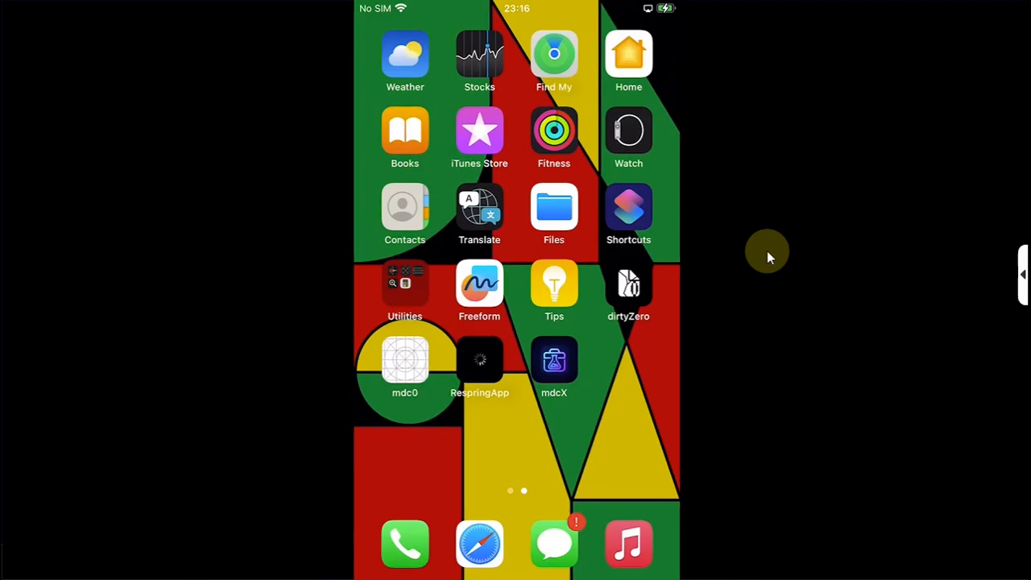
Step: Swipe back to the first Home Screen page showing the Weather and Calendar widgets
scroll("left", 3)
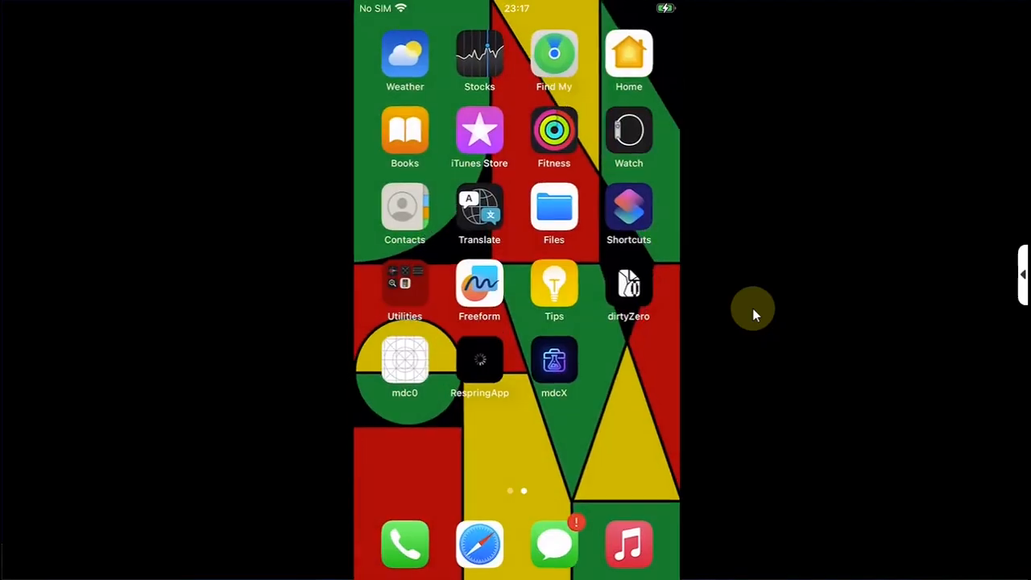
scroll("left", 3)
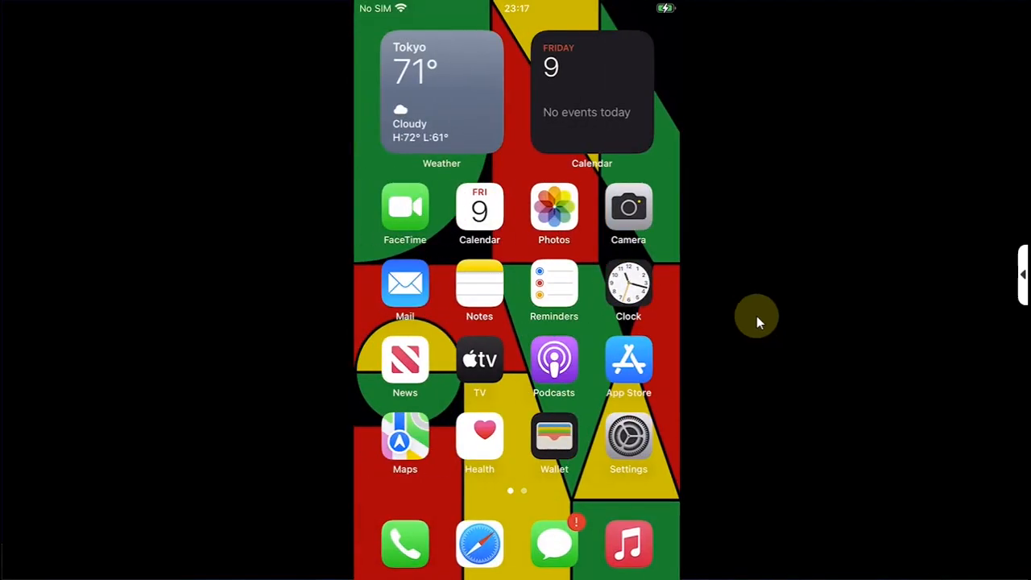